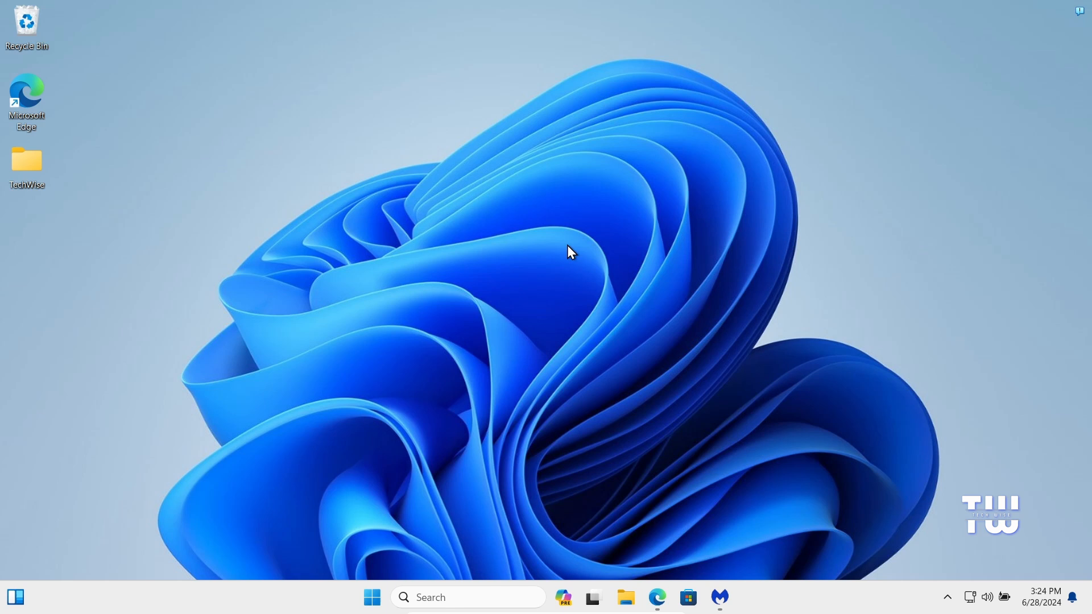
mouse_move(531, 244)
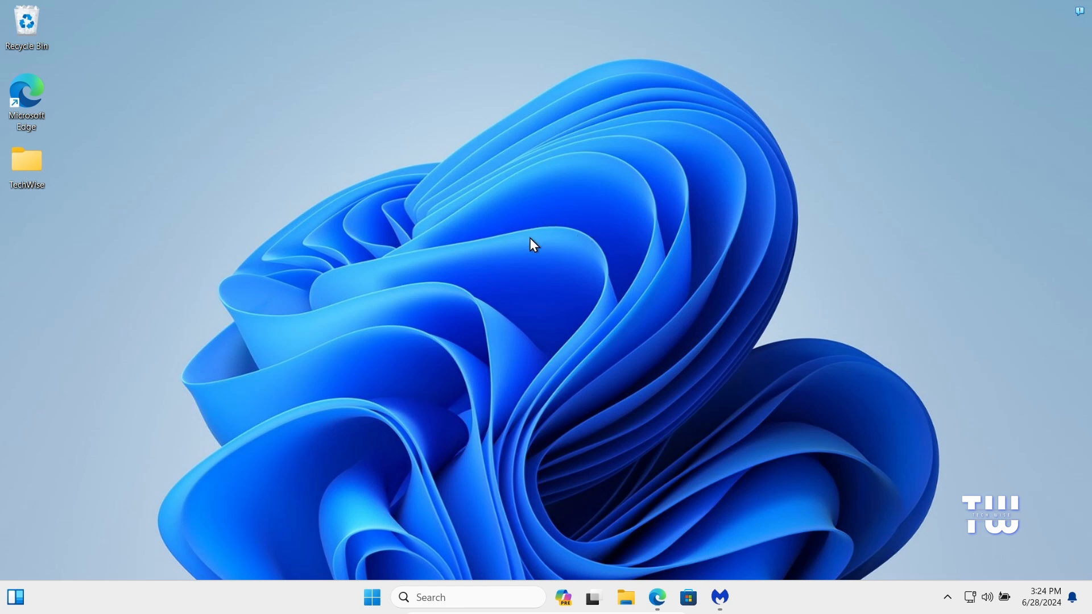
mouse_move(483, 230)
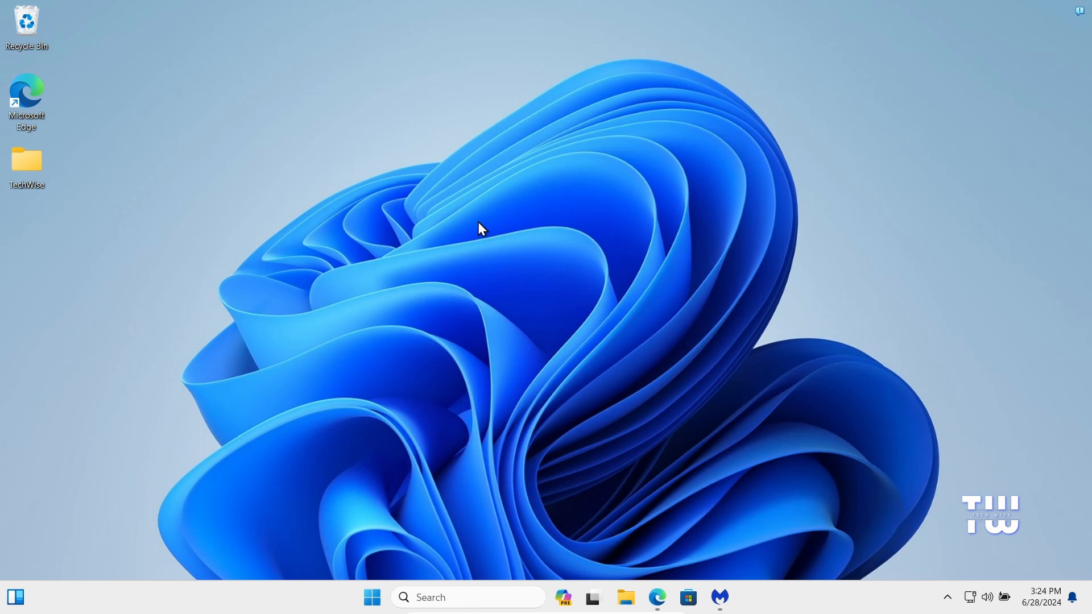
mouse_move(265, 200)
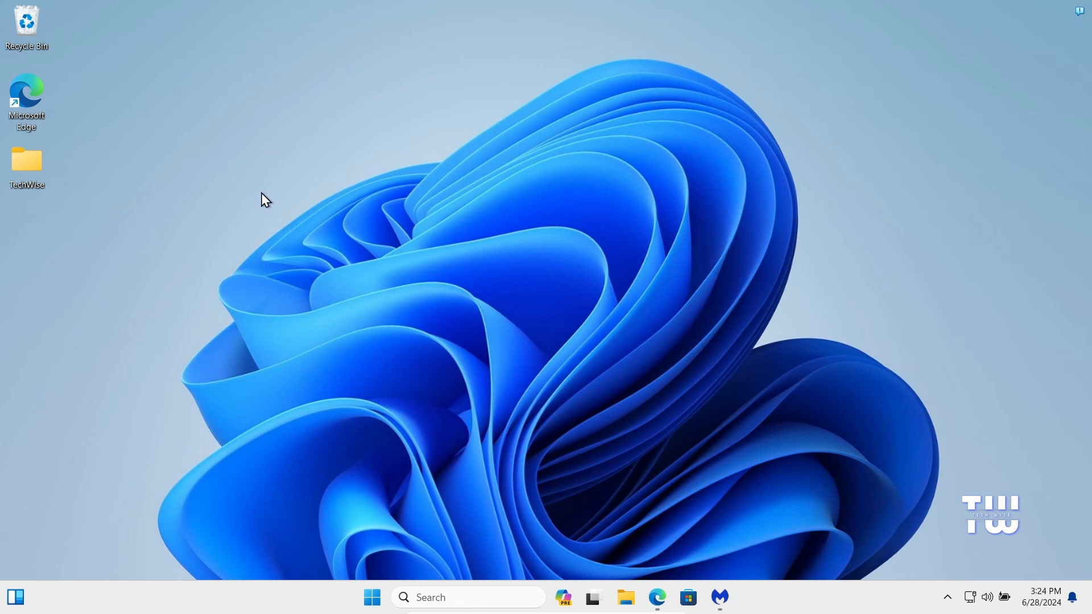
mouse_move(338, 172)
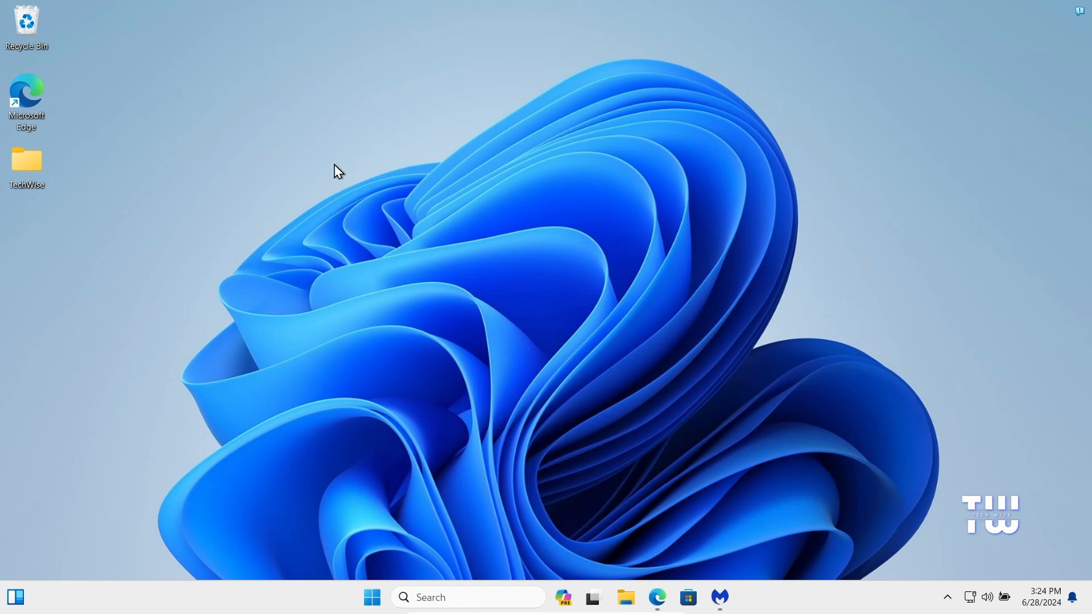
mouse_move(327, 179)
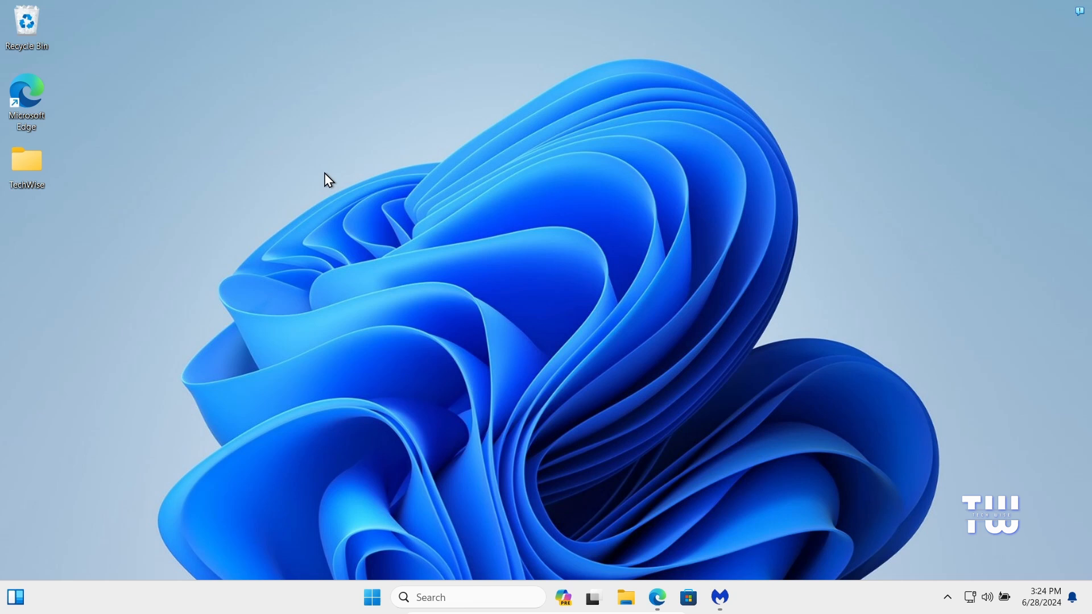
mouse_move(323, 216)
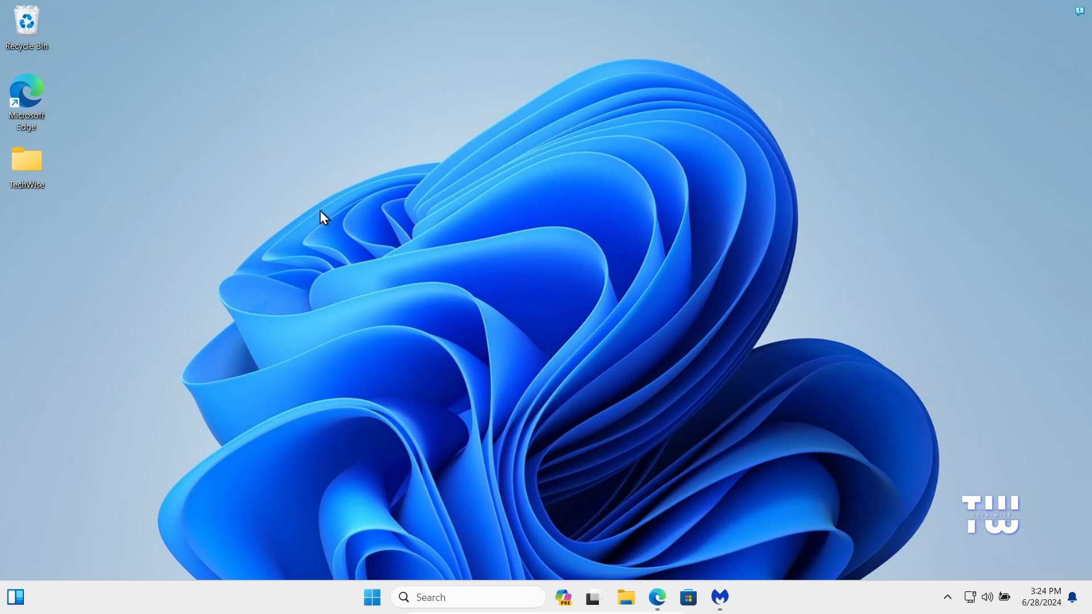
mouse_move(323, 167)
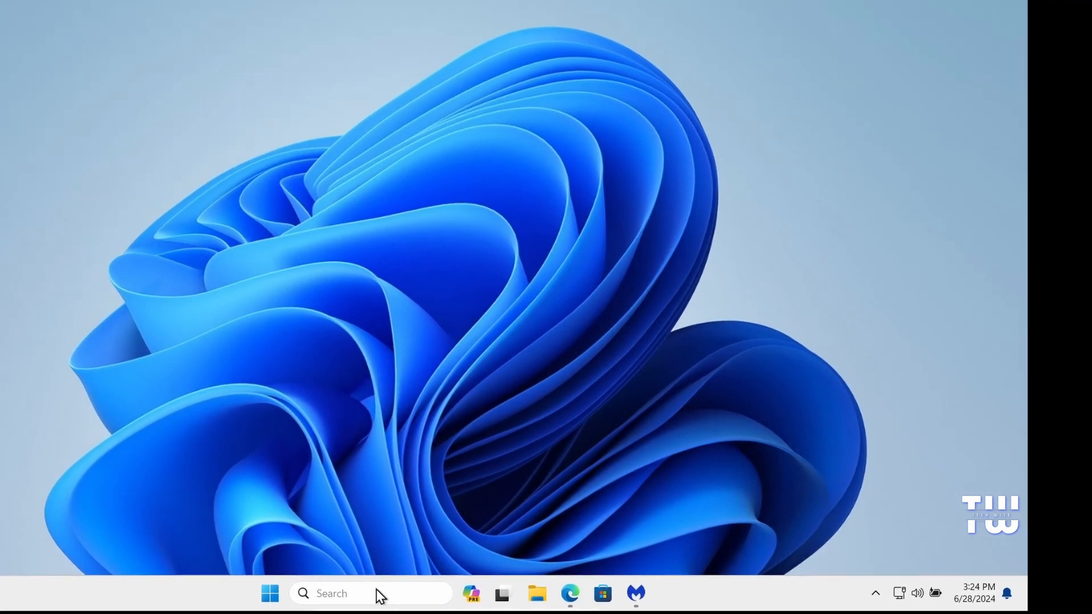
Search Windows for 'mrt' and launch the Malicious Software Removal Tool
text(mrt)
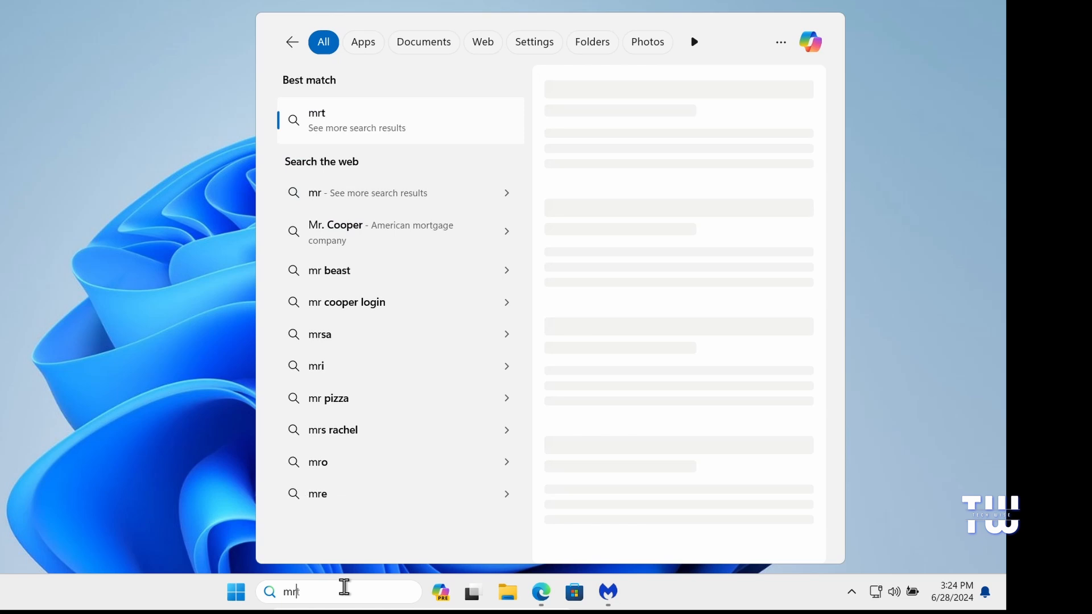
text(t)
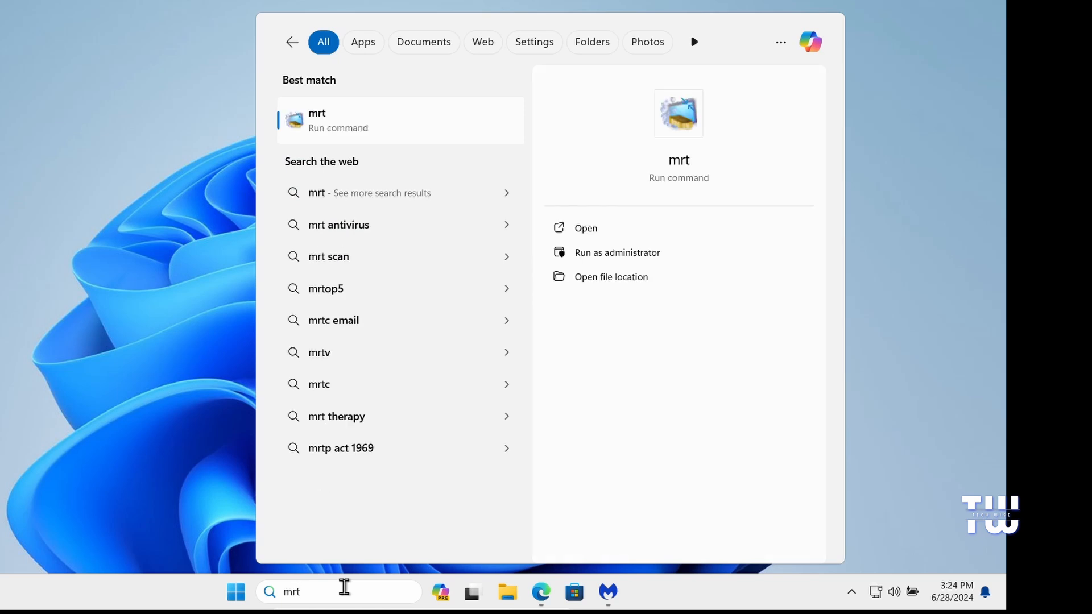
click(617, 253)
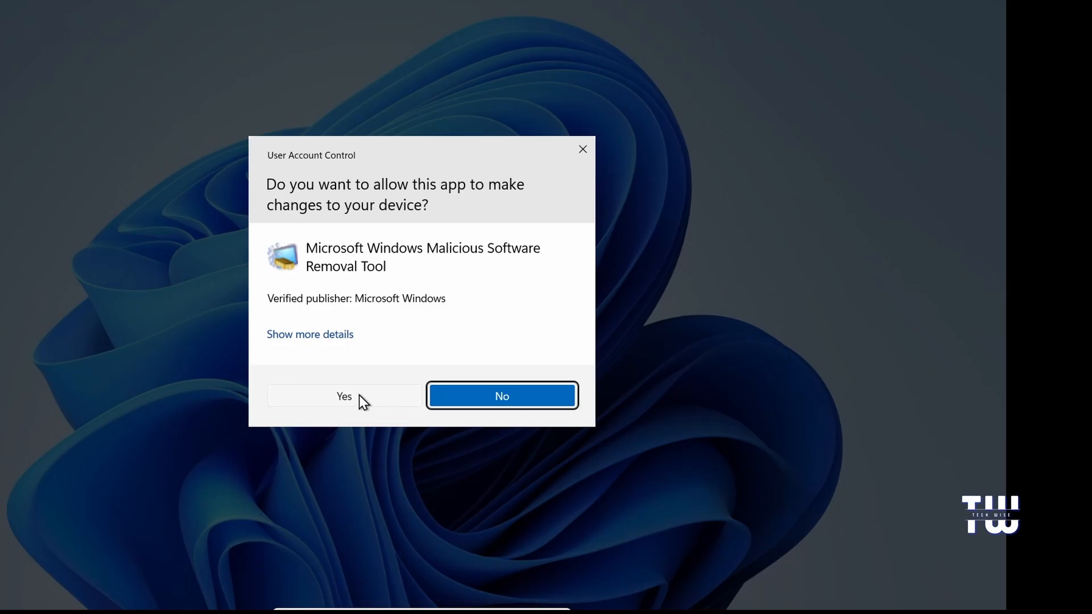
Allow the removal tool to make changes at the User Account Control prompt
click(344, 396)
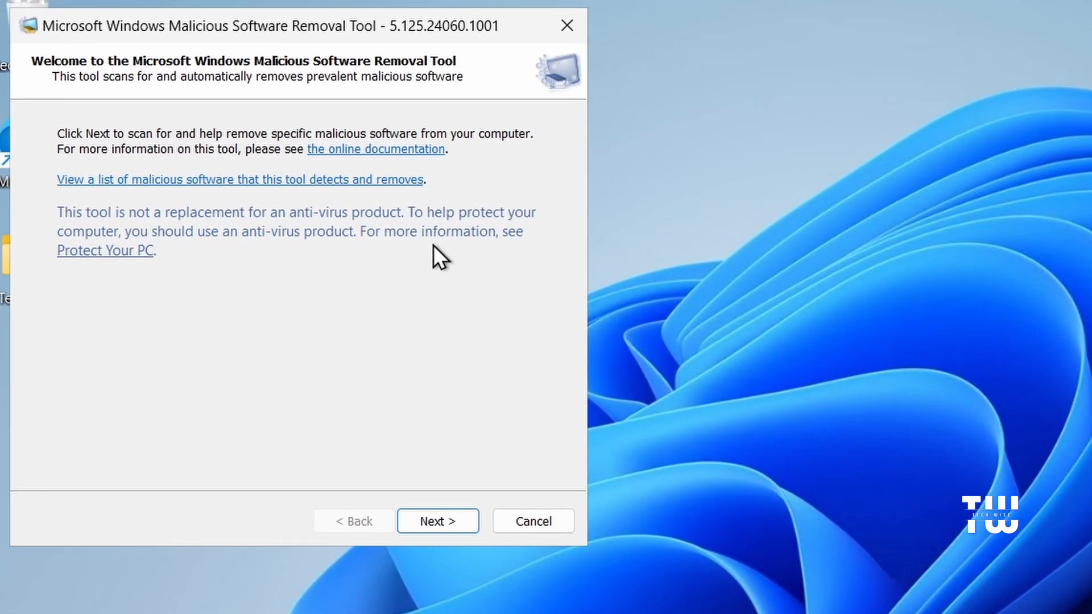
mouse_move(424, 387)
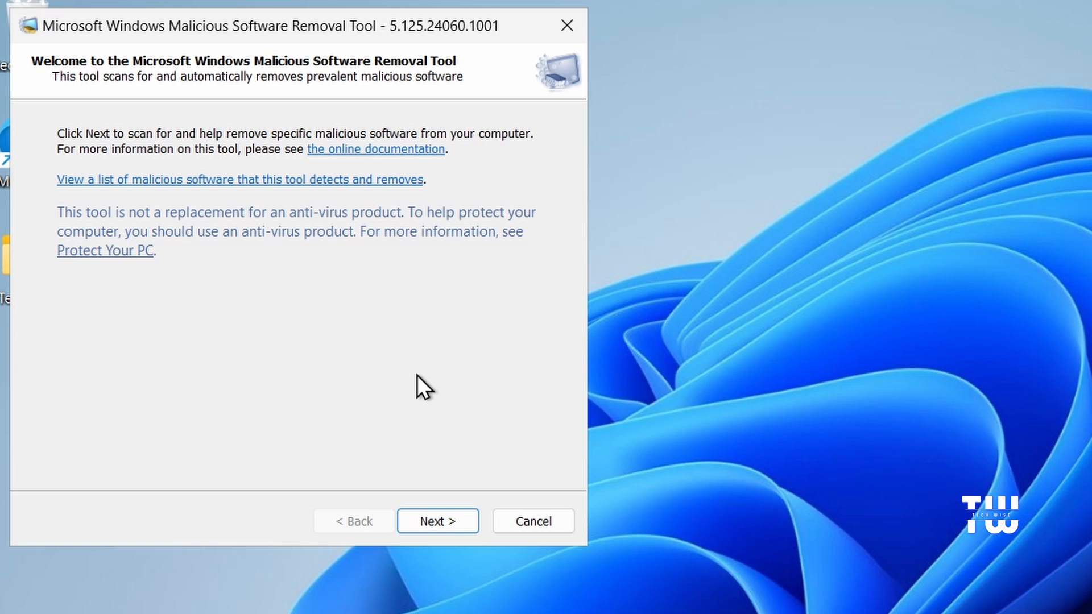
mouse_move(451, 426)
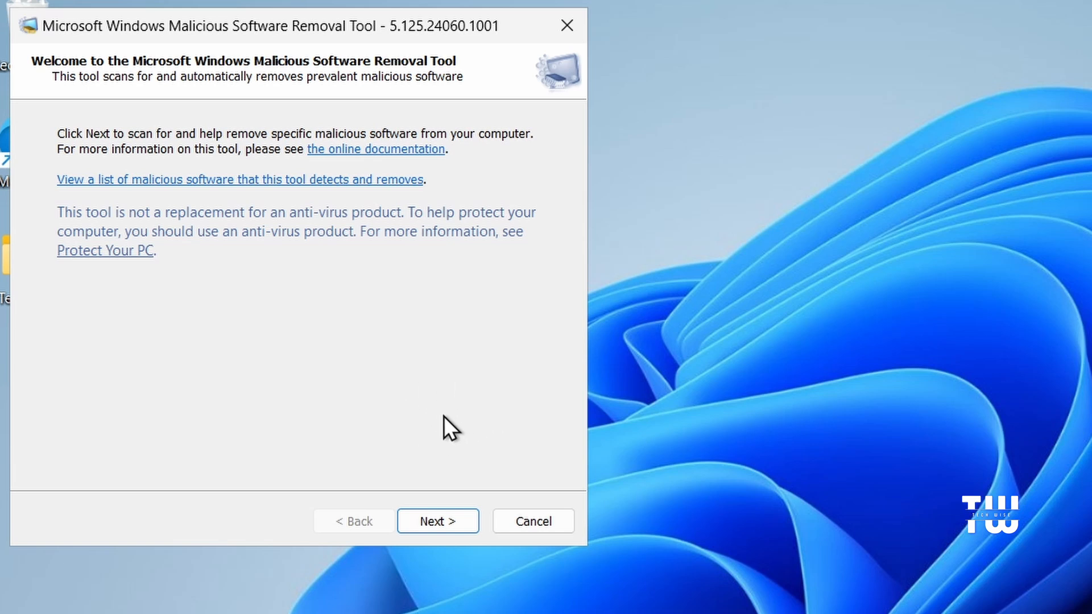
mouse_move(501, 385)
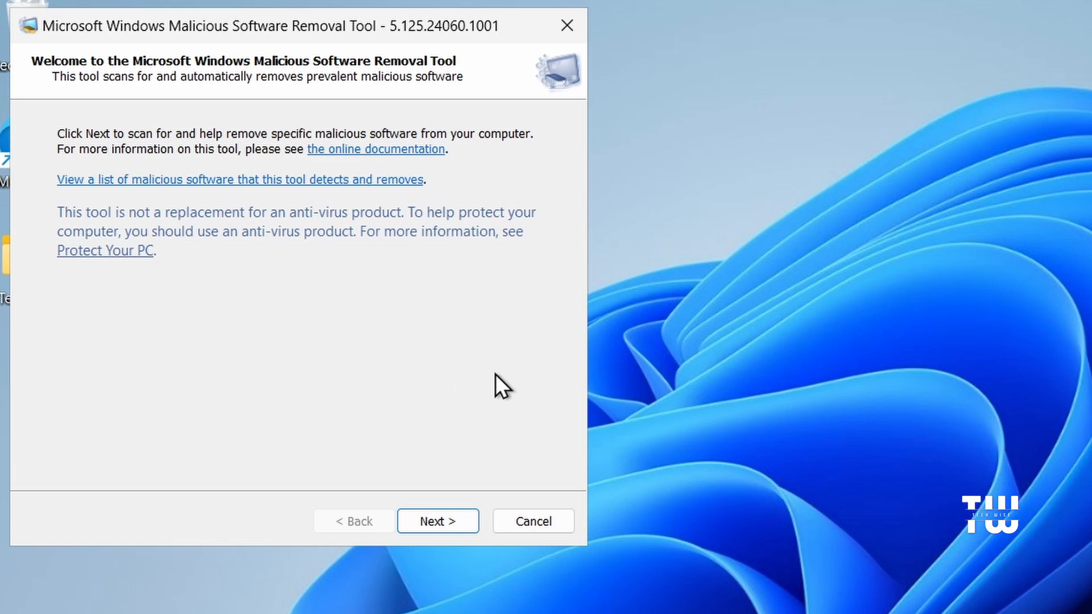
mouse_move(473, 425)
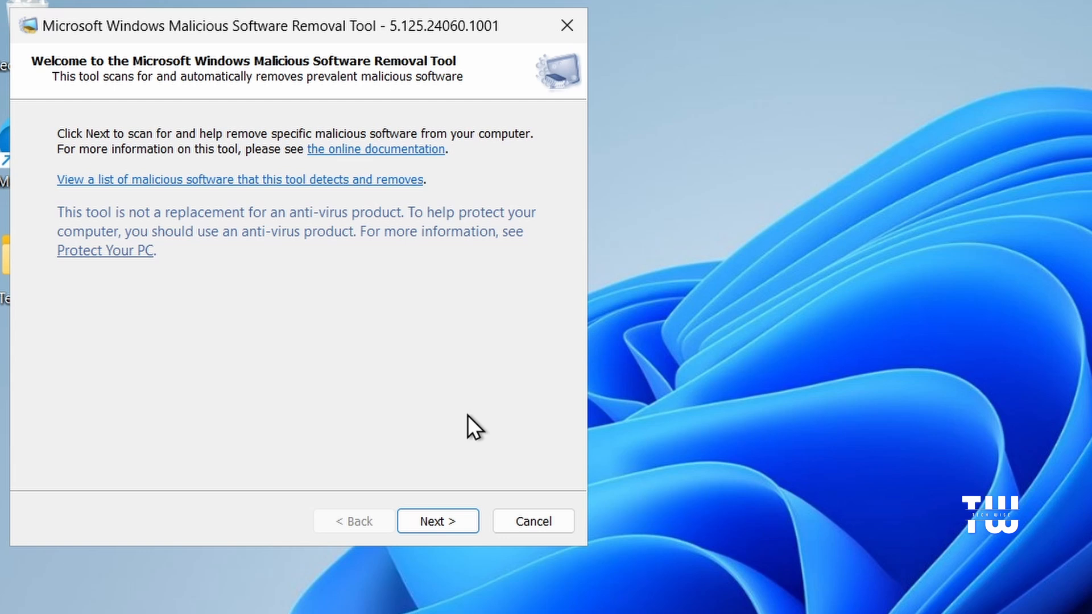
Proceed past the welcome page and start a Quick scan of the computer
click(437, 521)
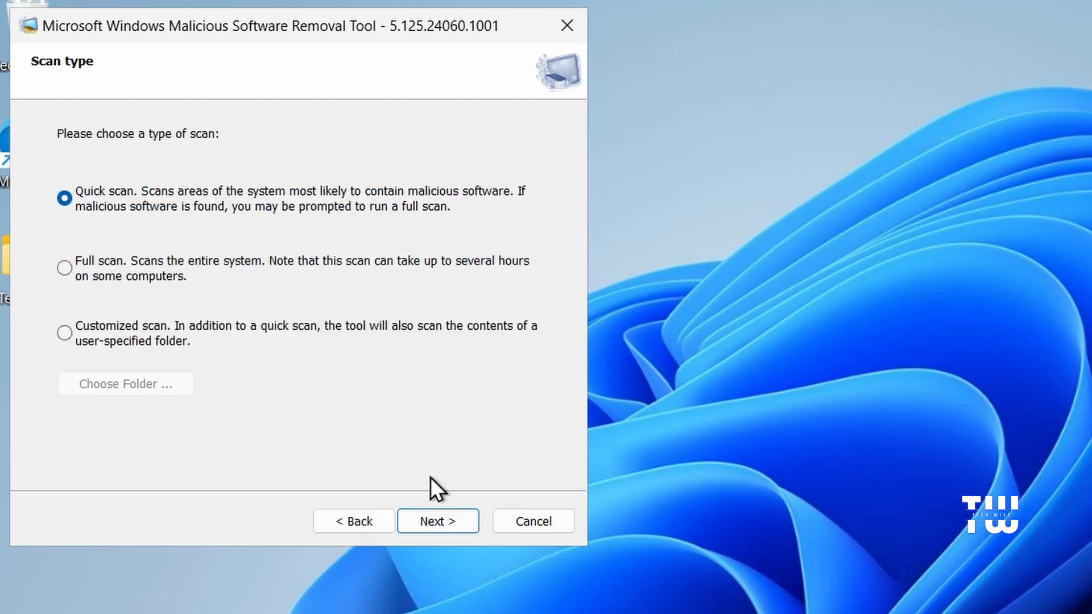
mouse_move(122, 200)
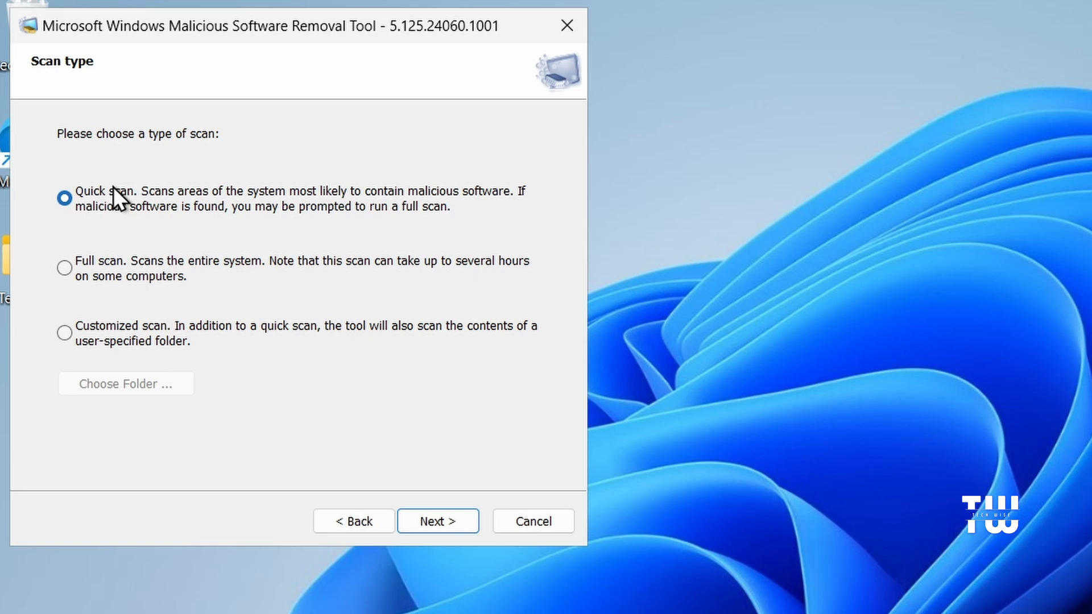
mouse_move(100, 351)
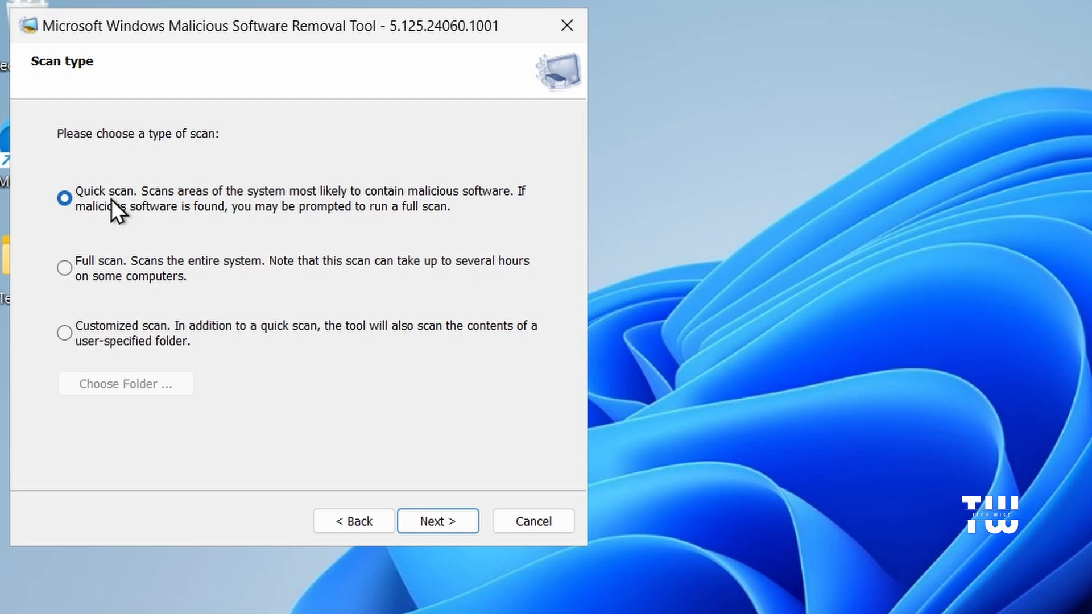
mouse_move(138, 219)
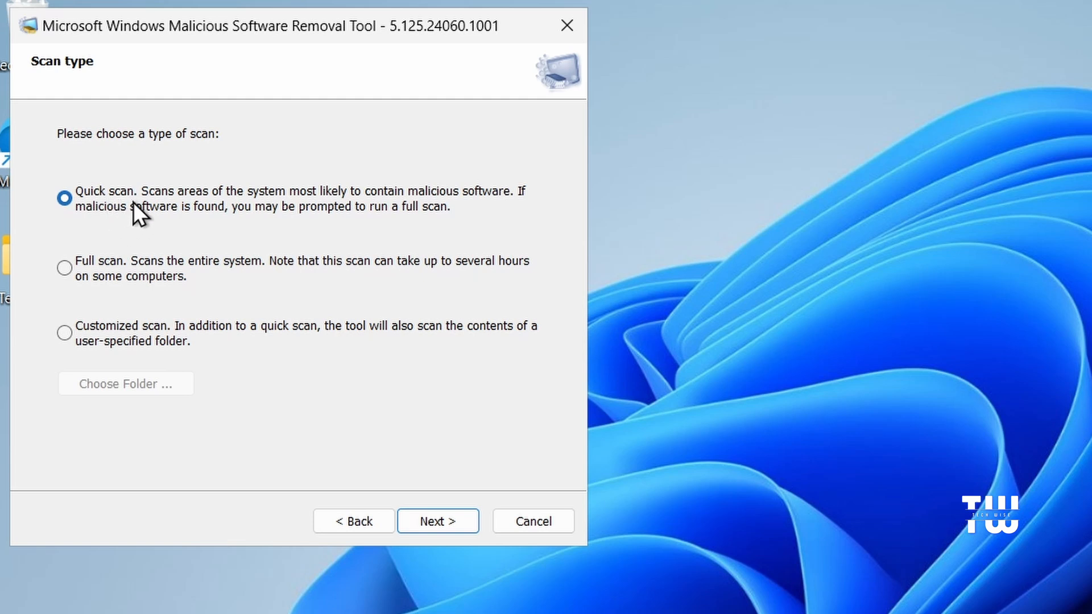
mouse_move(86, 283)
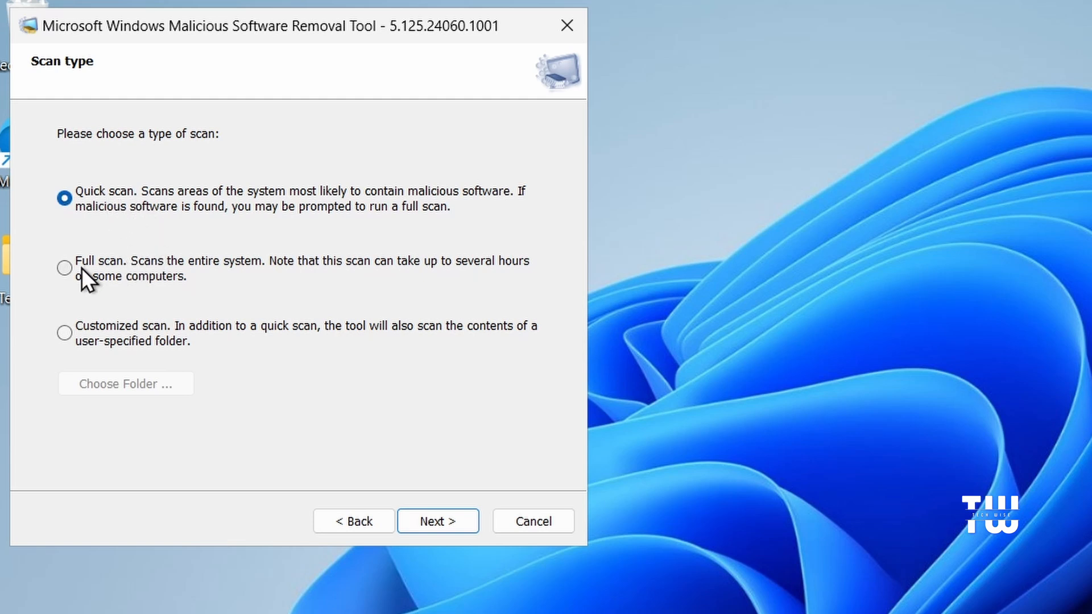
mouse_move(154, 227)
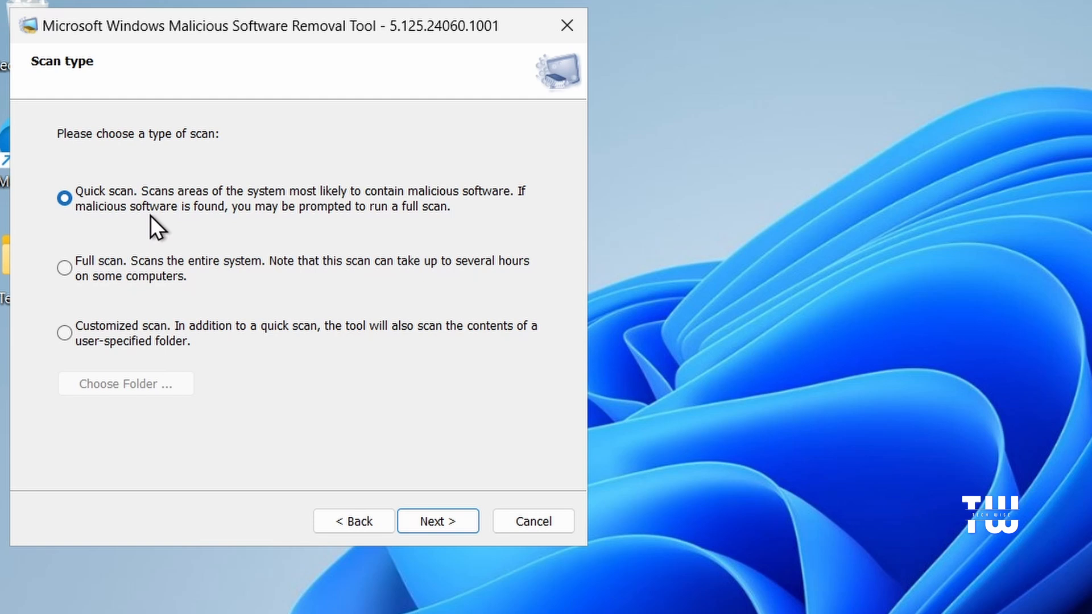
mouse_move(160, 269)
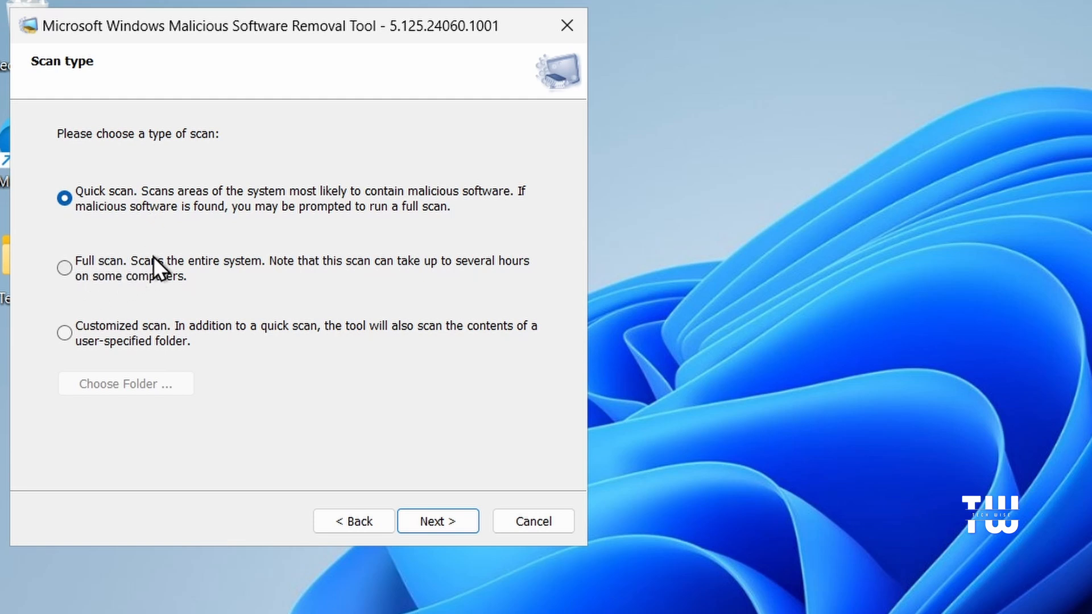
mouse_move(96, 212)
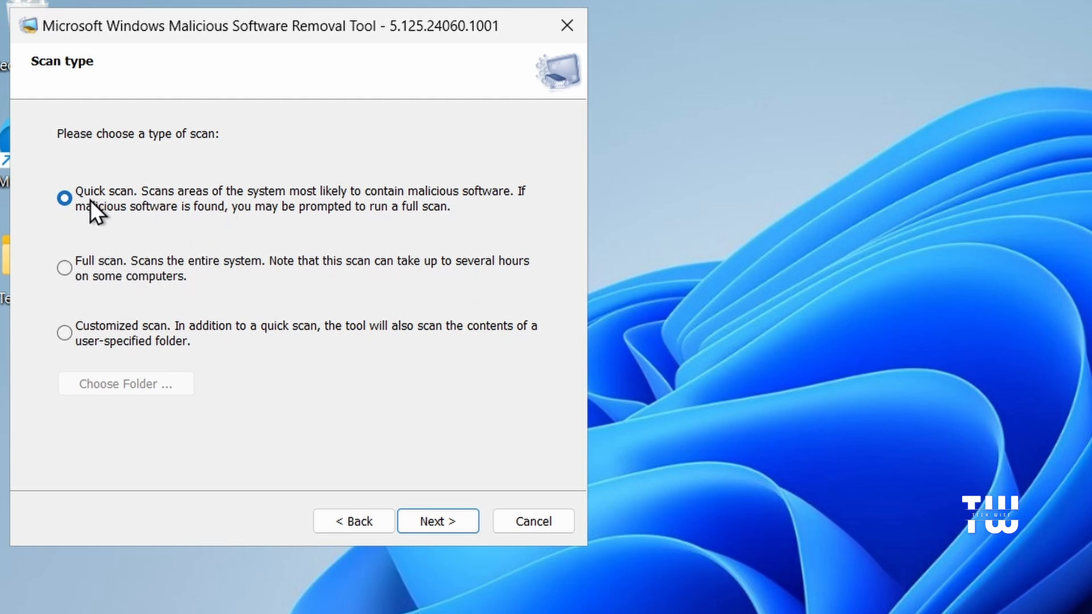
click(437, 521)
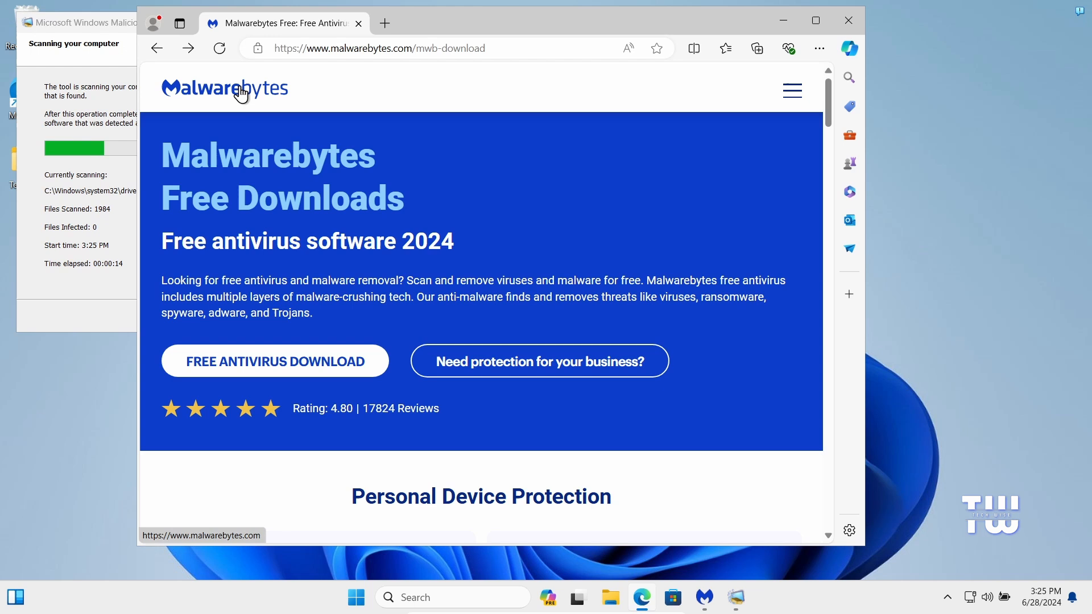
mouse_move(362, 88)
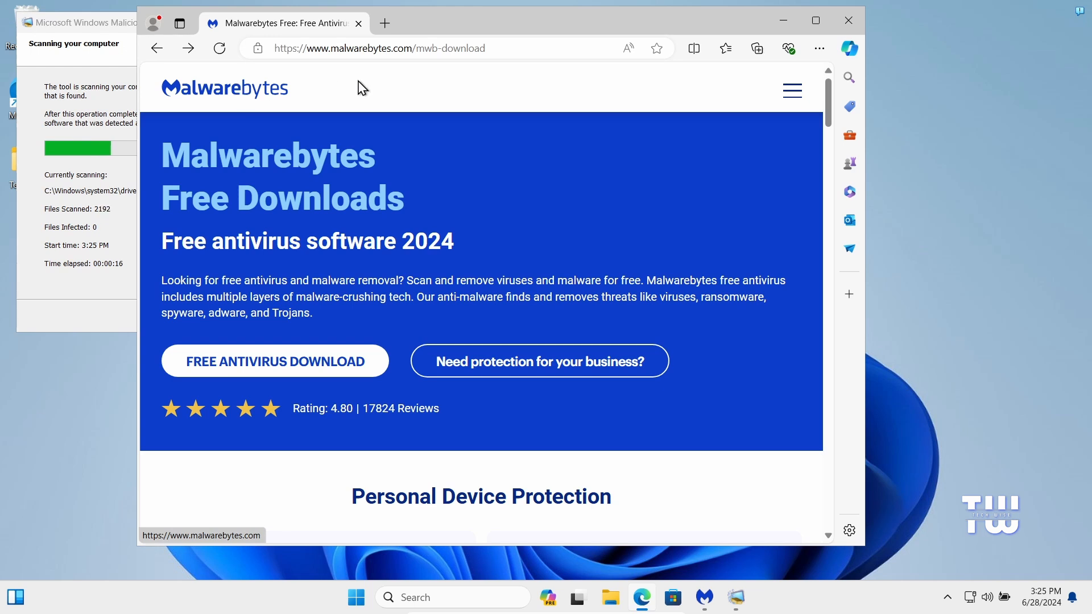
mouse_move(305, 365)
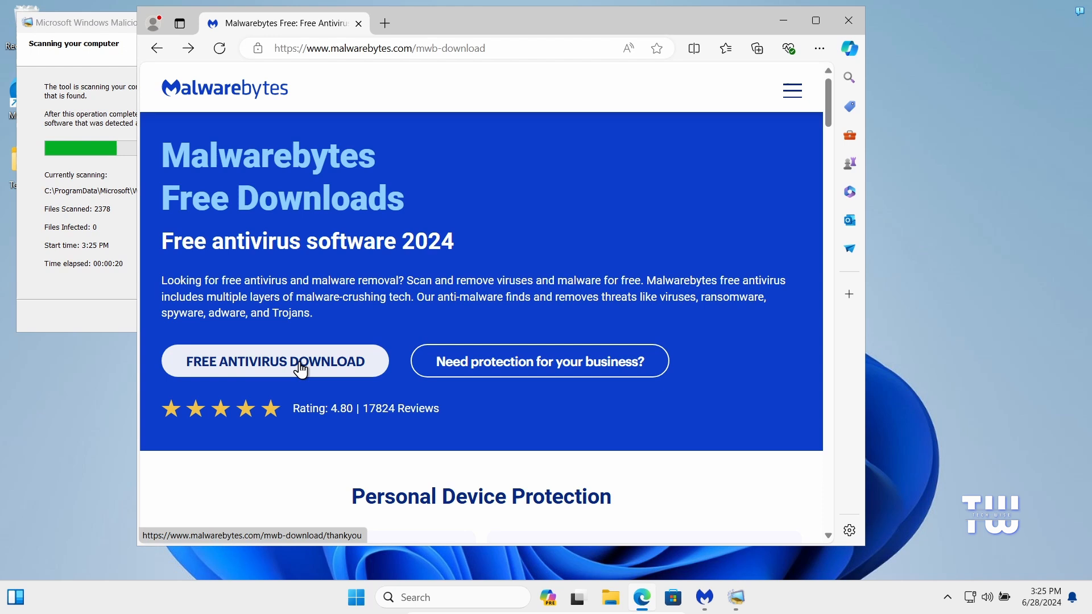
Download the free Malwarebytes installer, minimize the browser, and bring up the Malwarebytes app
click(275, 361)
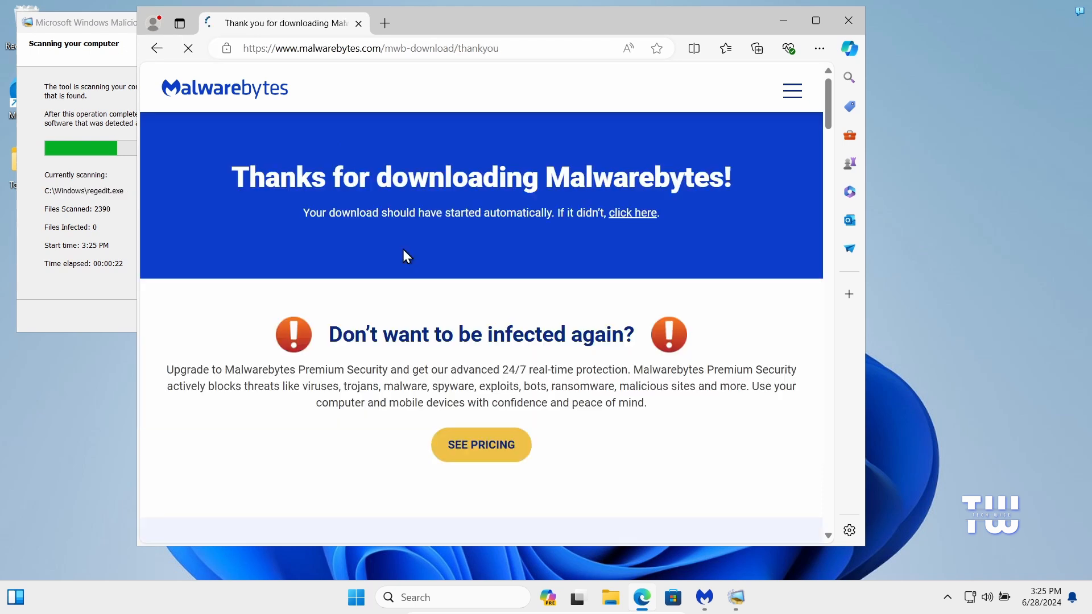
click(755, 47)
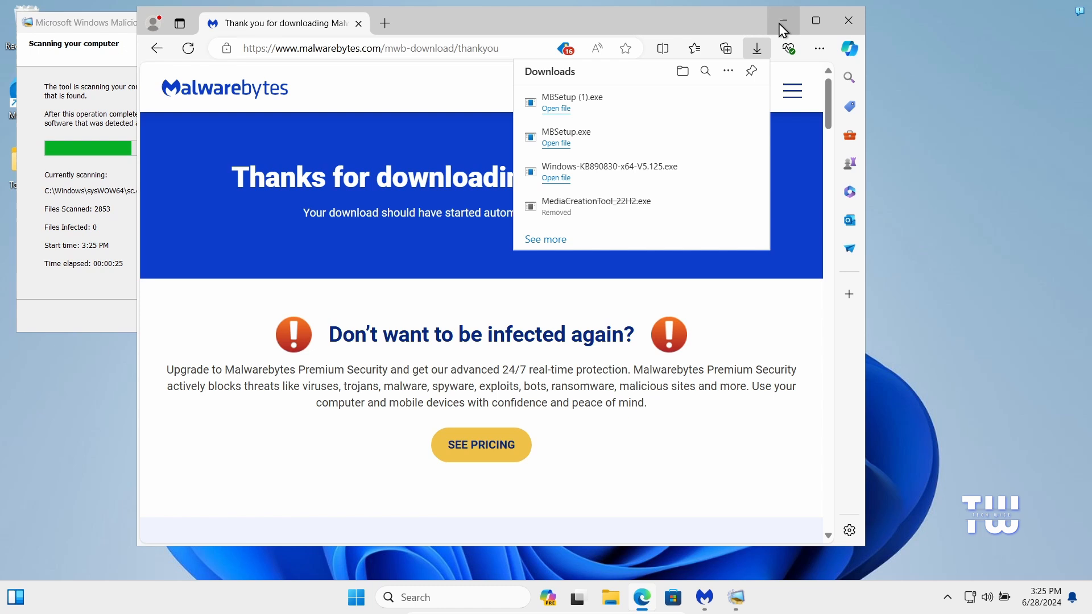
click(783, 20)
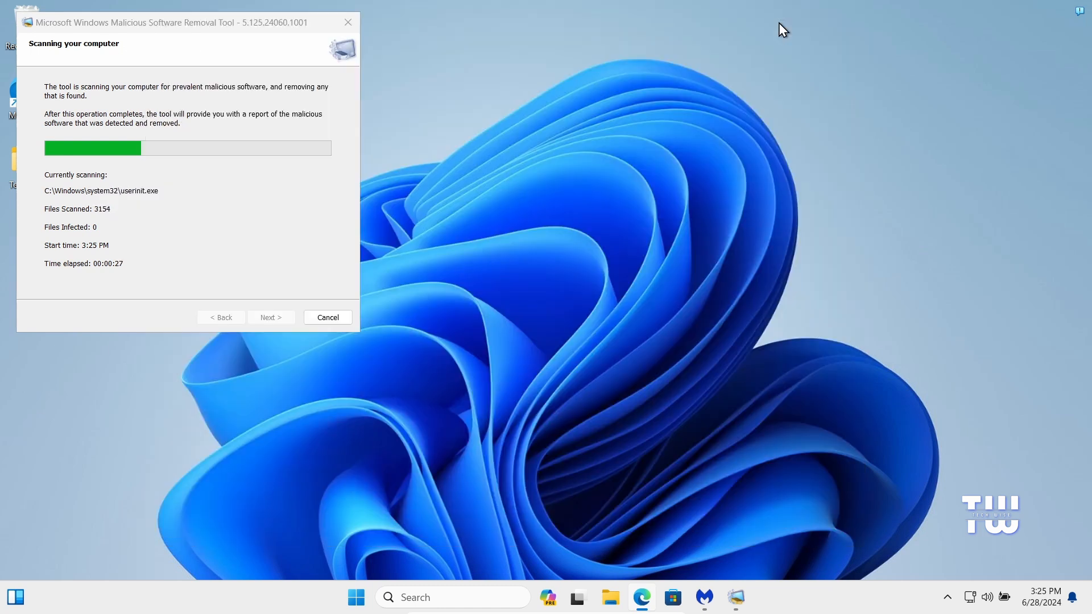
click(704, 598)
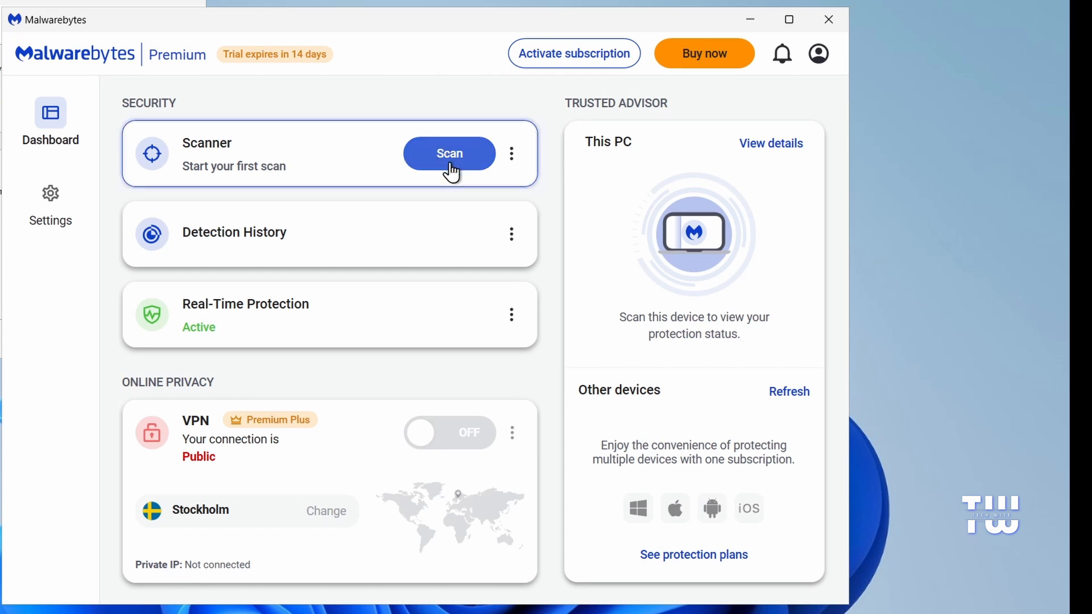
Start a Malwarebytes threat scan of this PC from the Scanner card
click(449, 153)
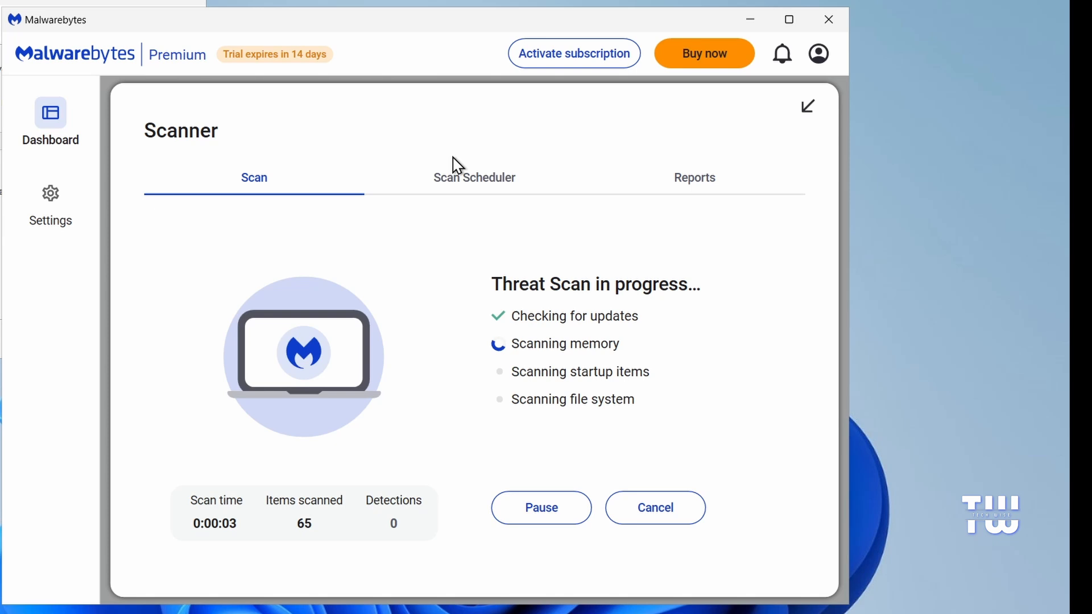
mouse_move(527, 193)
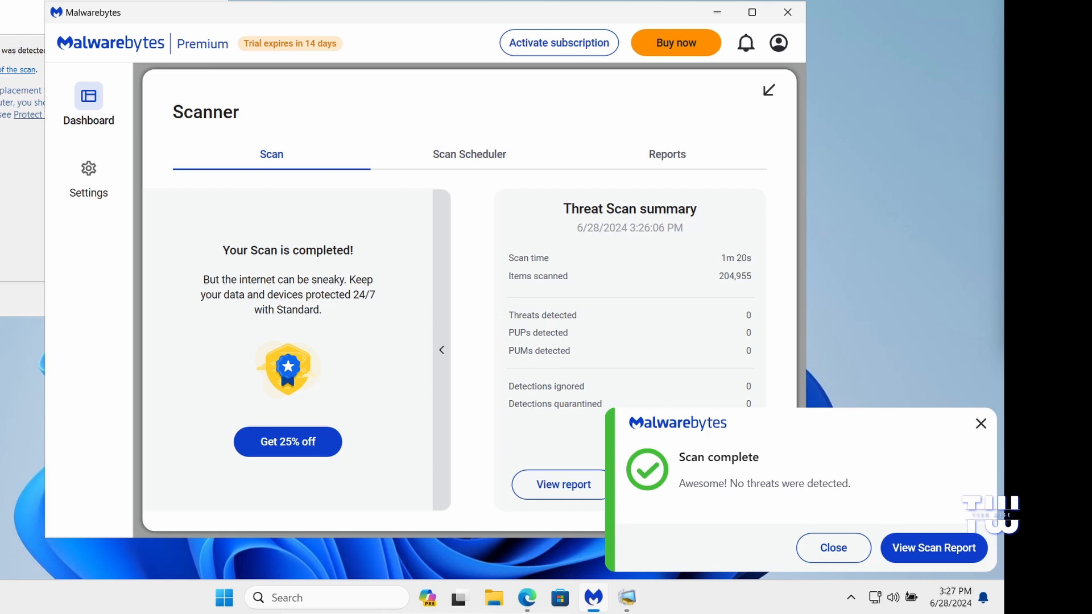
mouse_move(890, 485)
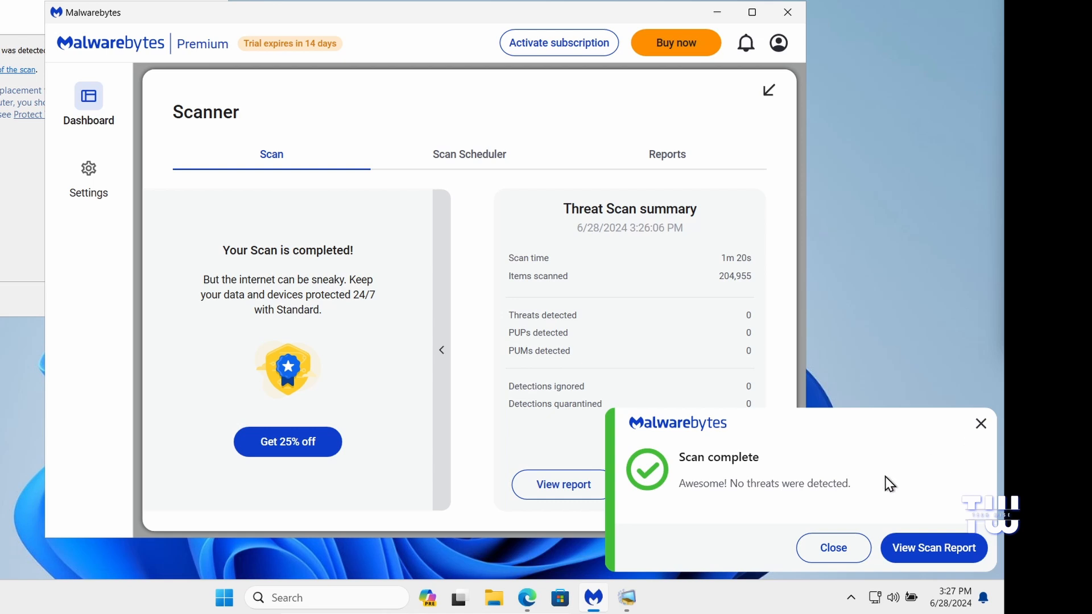
mouse_move(892, 486)
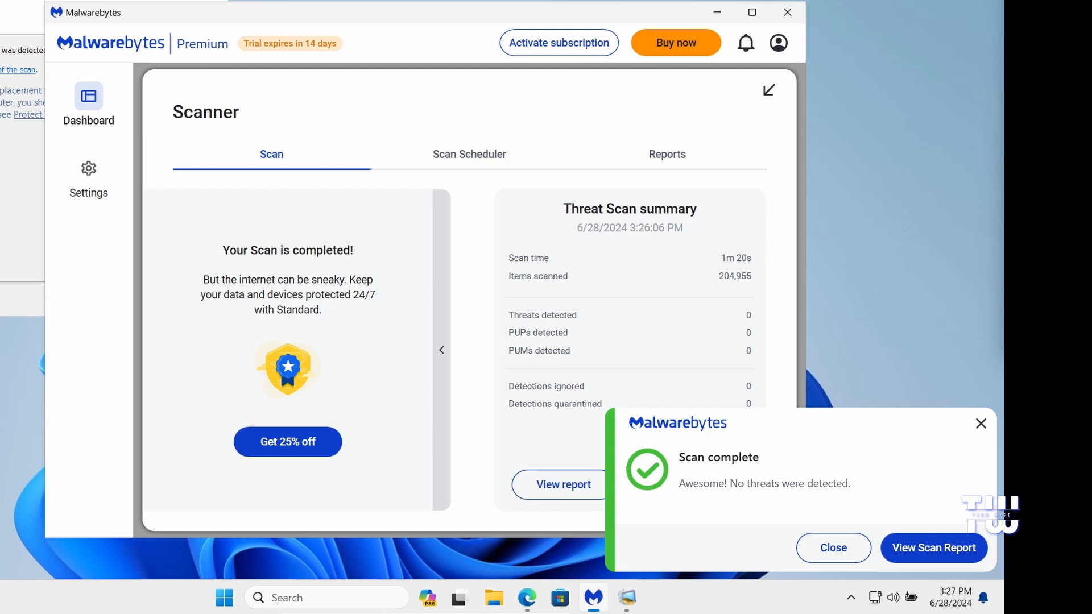
Dismiss the scan-complete notification and close the zero-threat scan summary with Done
click(833, 548)
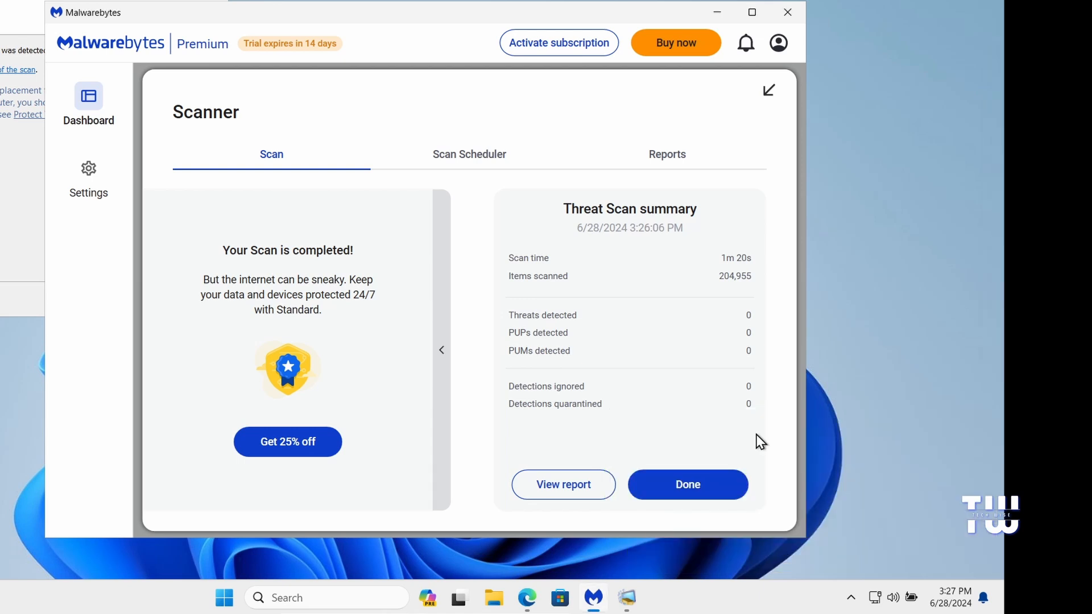
mouse_move(695, 392)
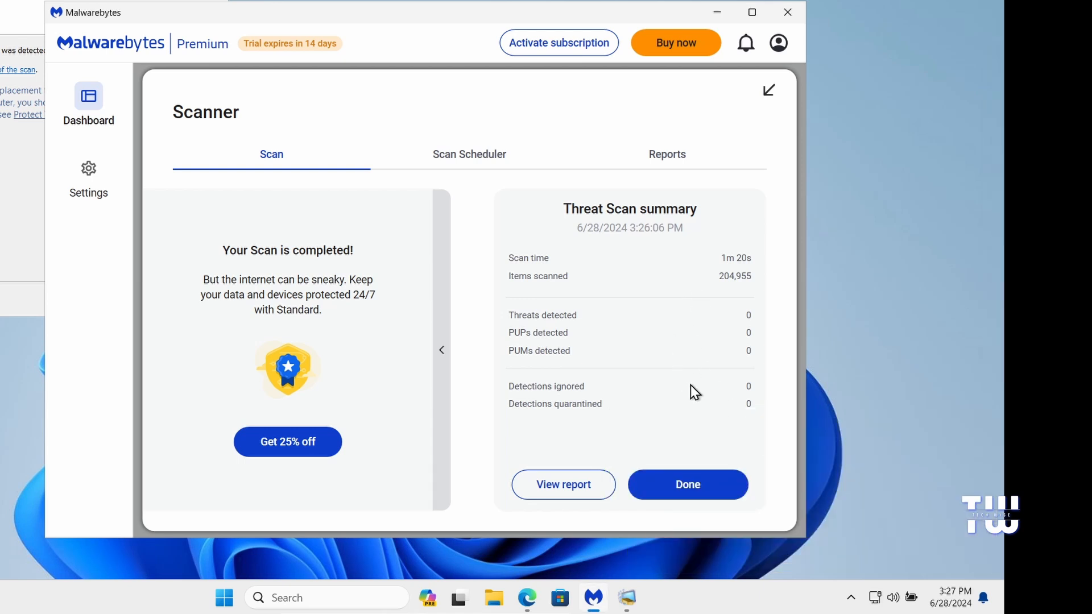
mouse_move(743, 416)
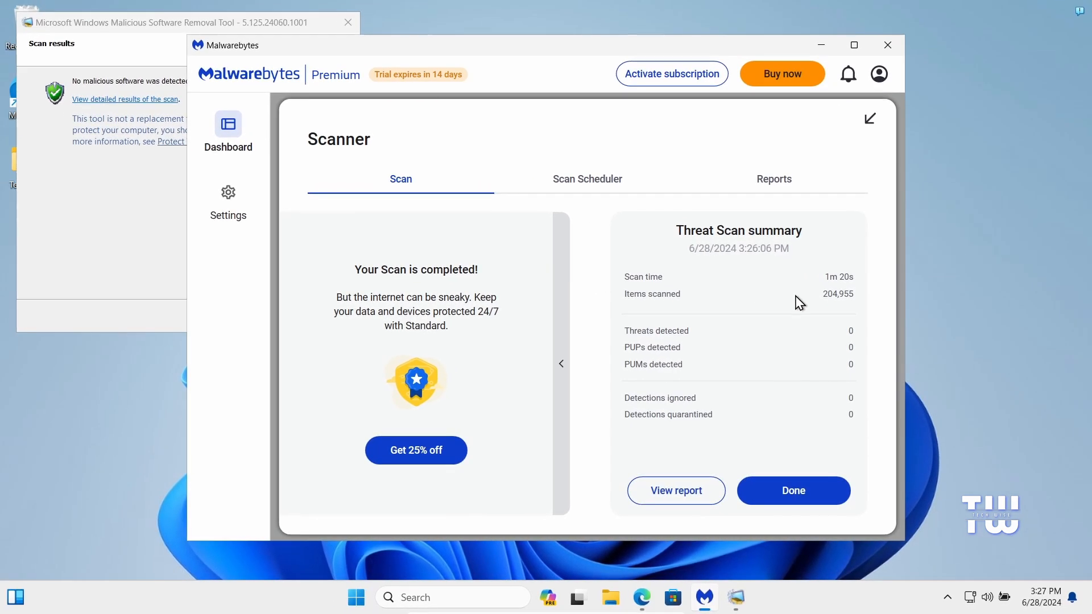
mouse_move(793, 491)
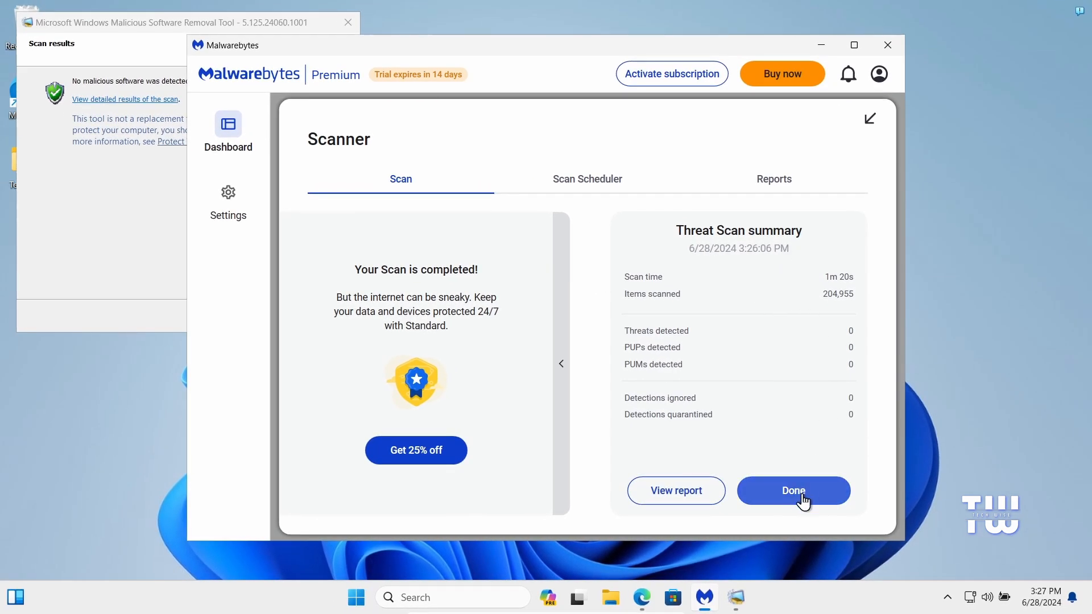
click(793, 491)
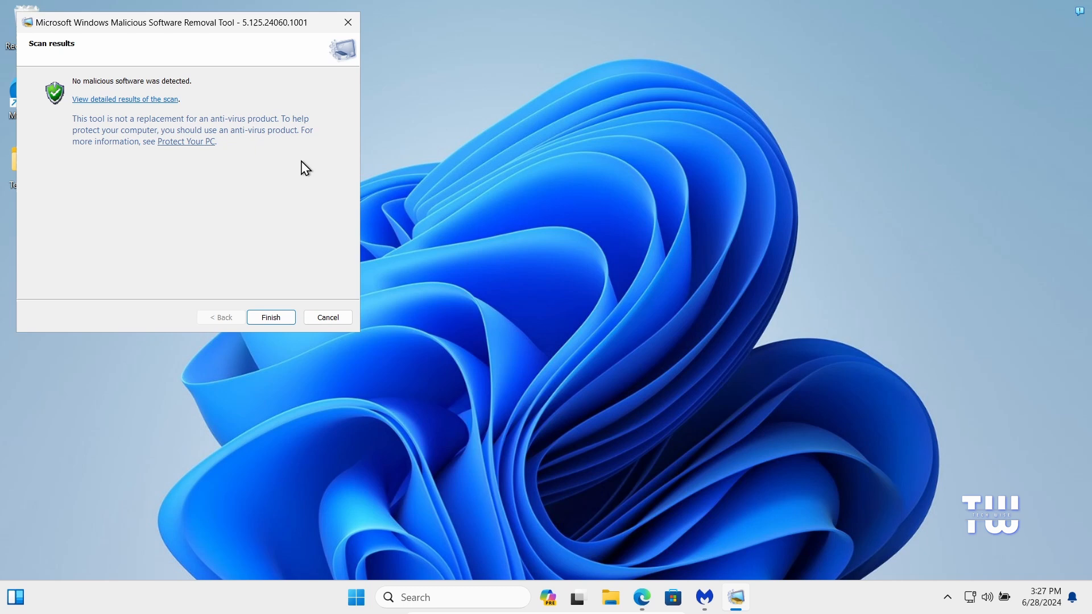
Search Windows for 'cleanmgr' and launch Disk Cleanup for drive C:
click(271, 318)
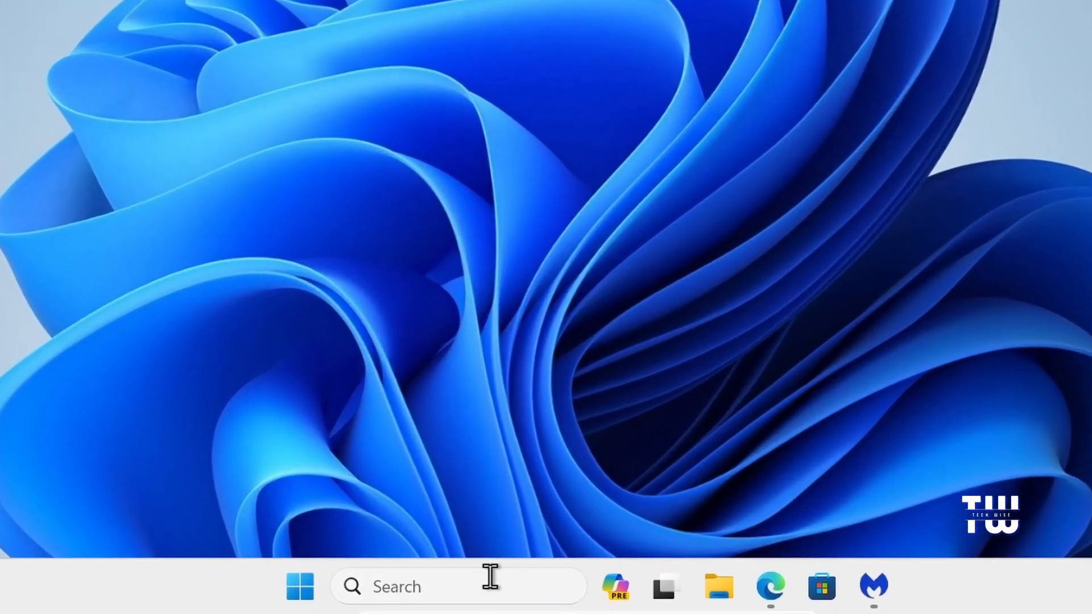
text(cleanmgr)
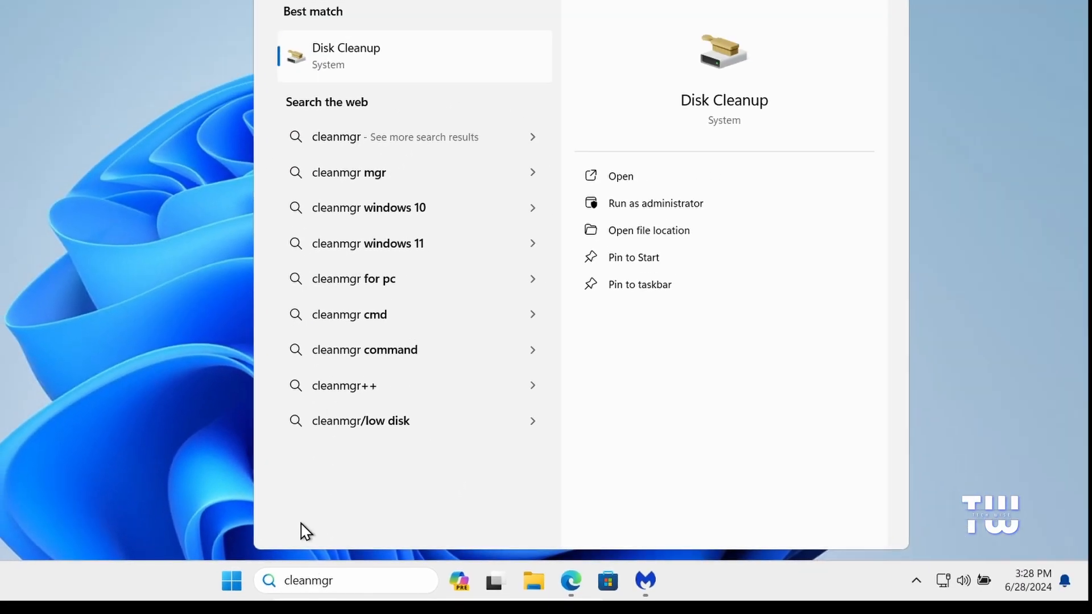
mouse_move(407, 72)
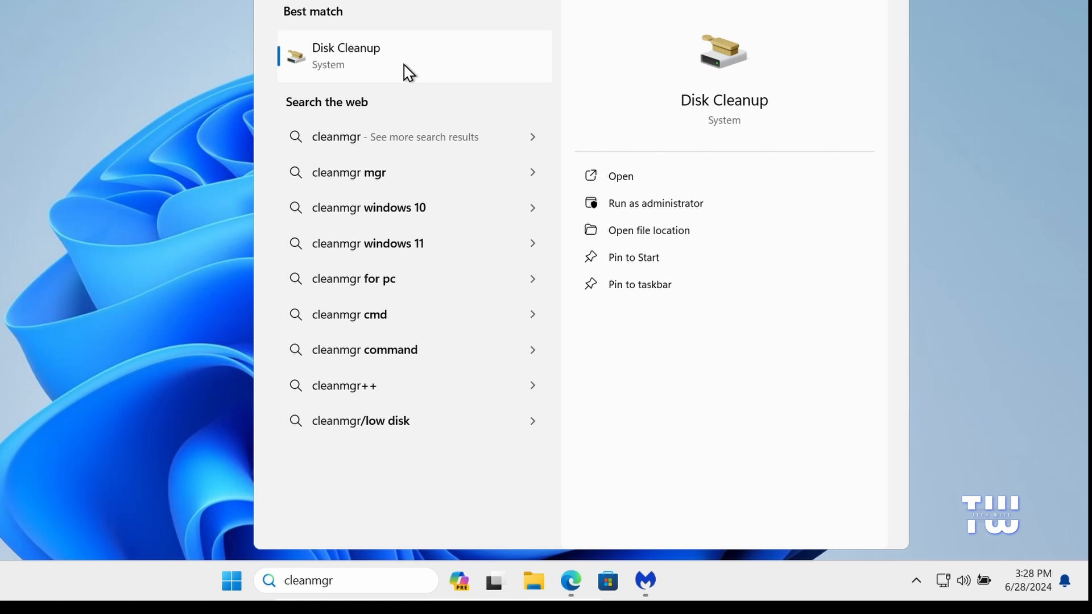
click(620, 175)
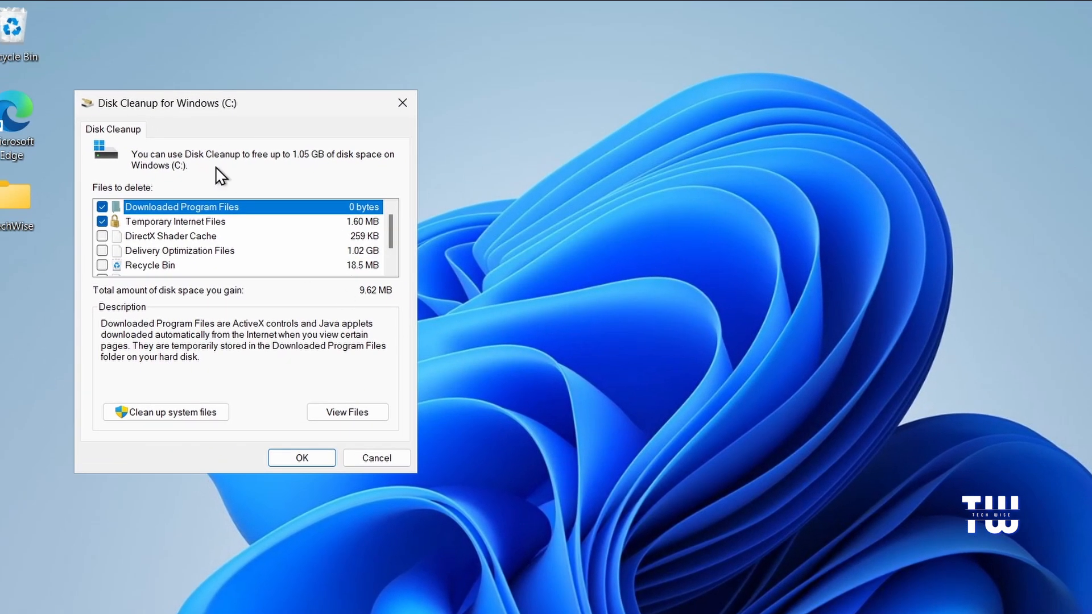
mouse_move(274, 315)
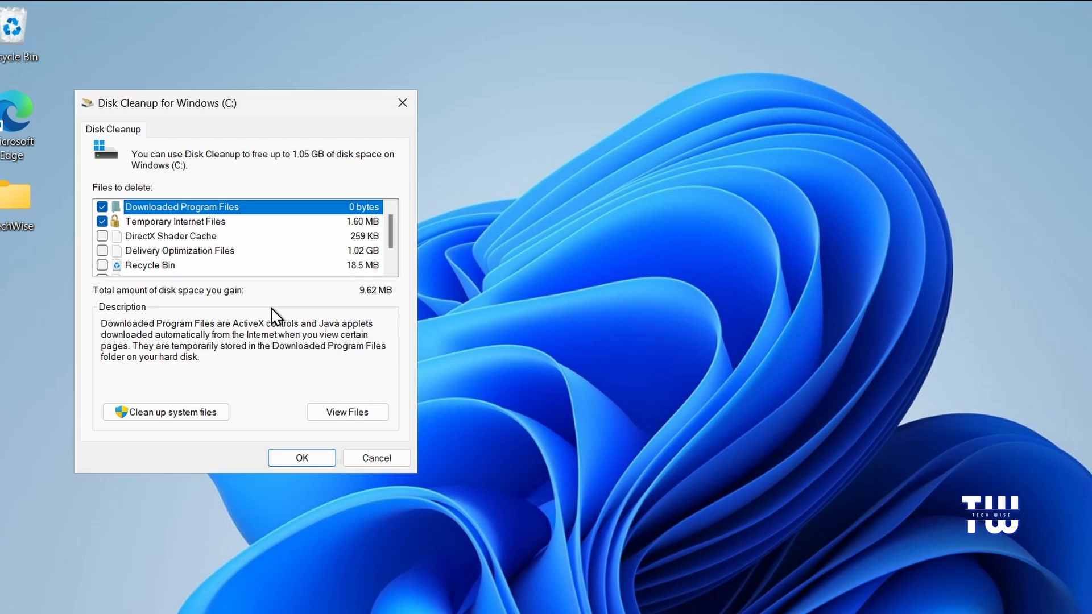
Tick Temporary files with the other categories and recalculate including system files
click(101, 265)
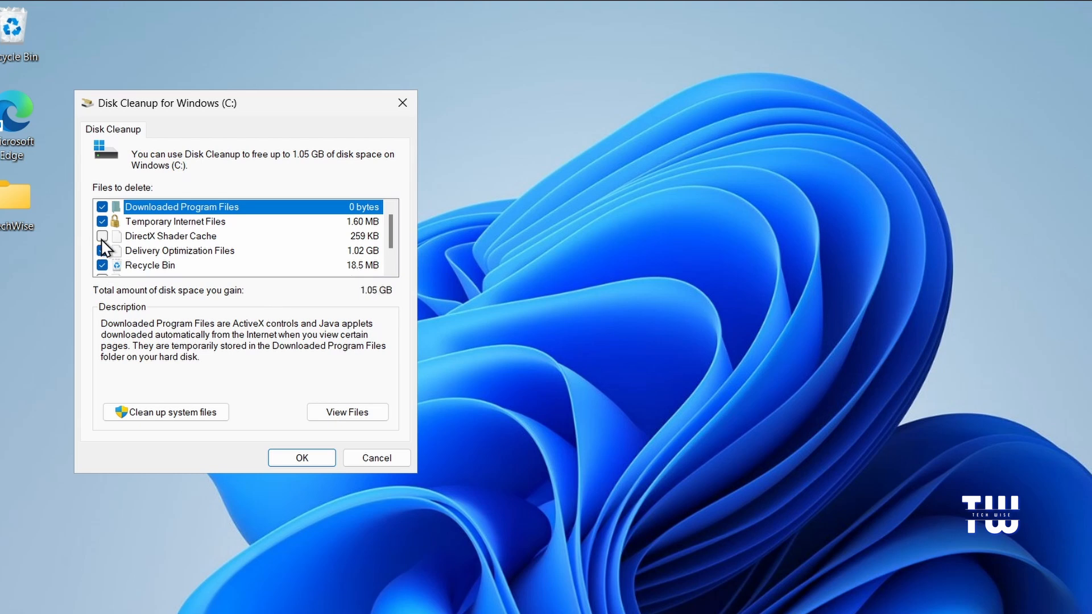
scroll(down, 3)
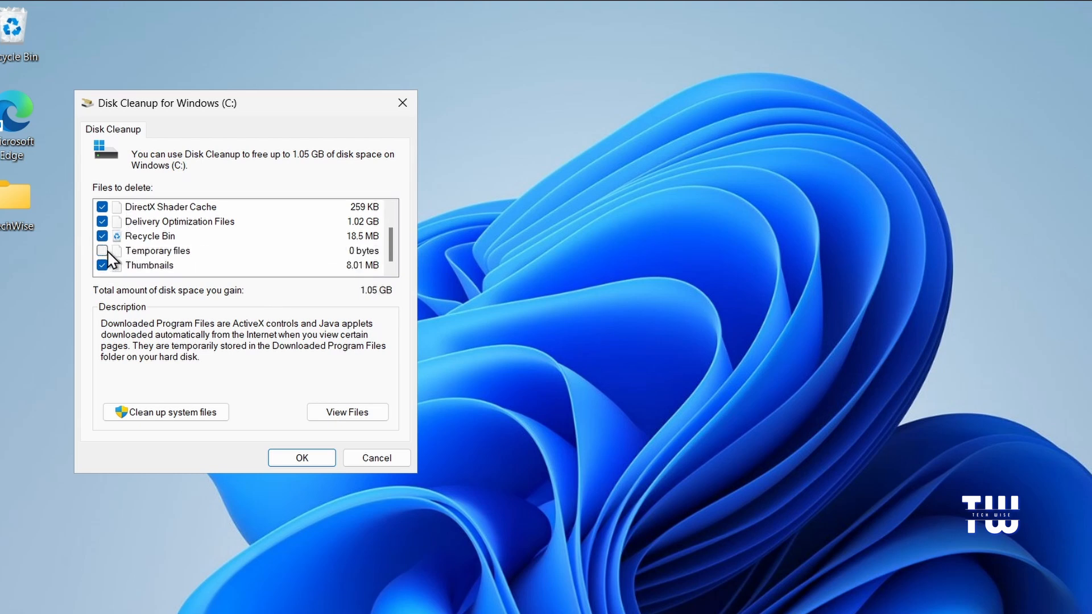
click(102, 250)
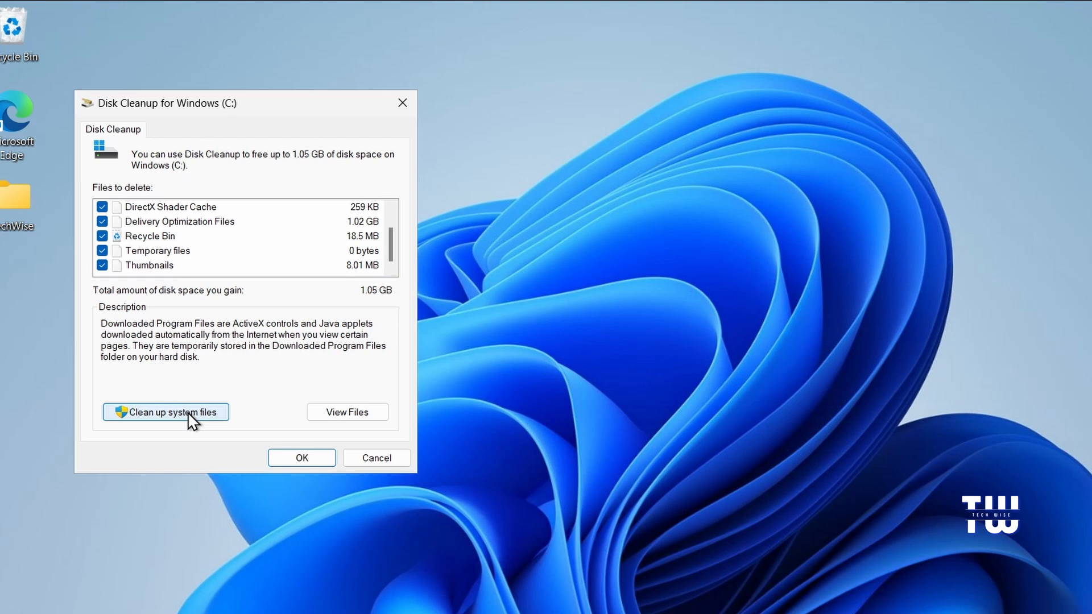
click(165, 412)
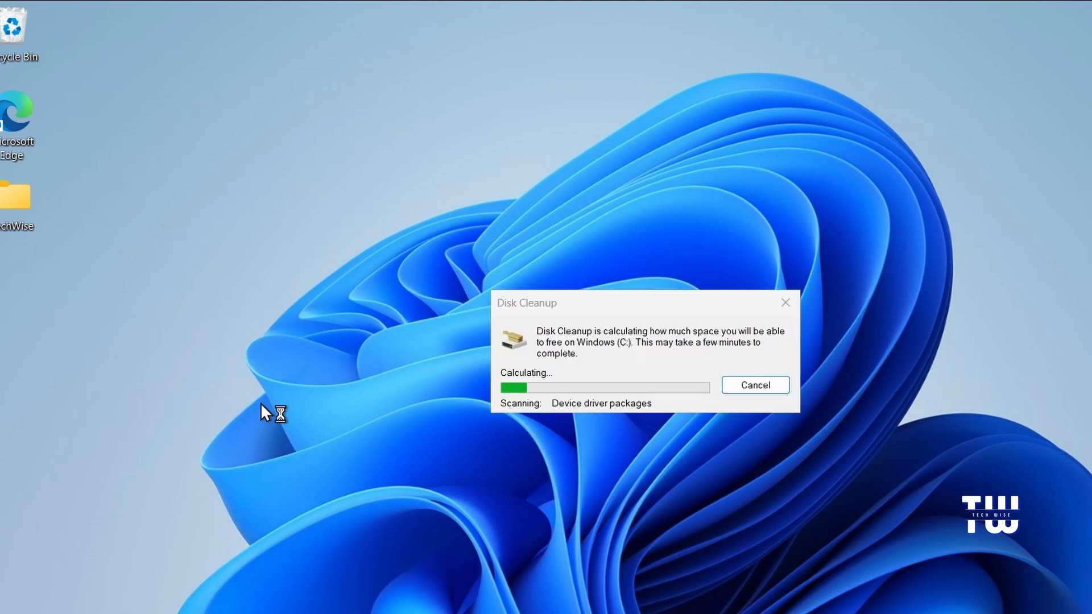
click(754, 385)
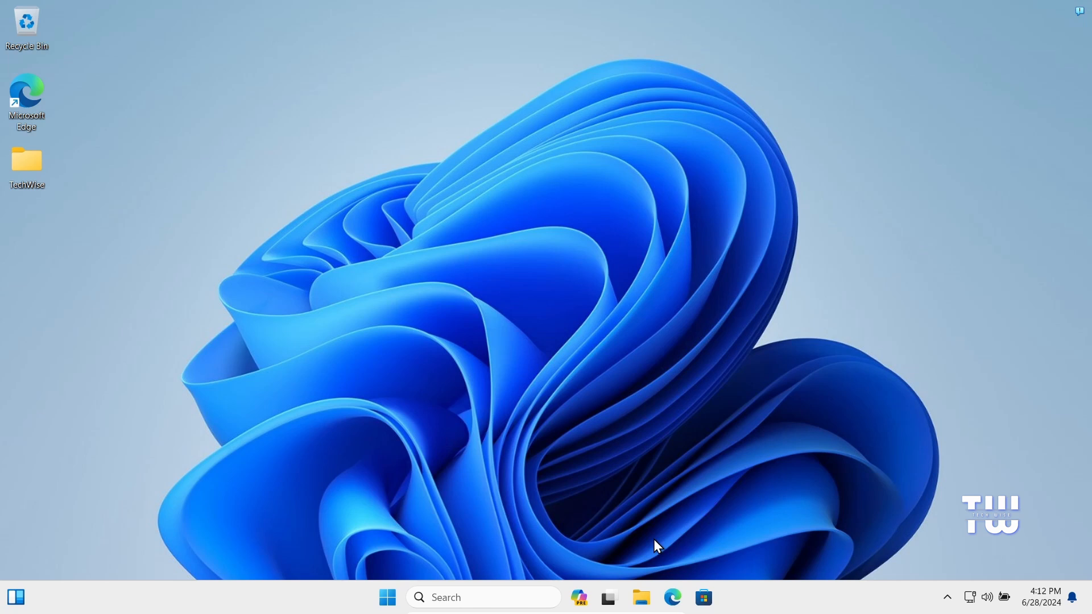
Use Run with 'temp' to open the Windows Temp folder in File Explorer
click(483, 597)
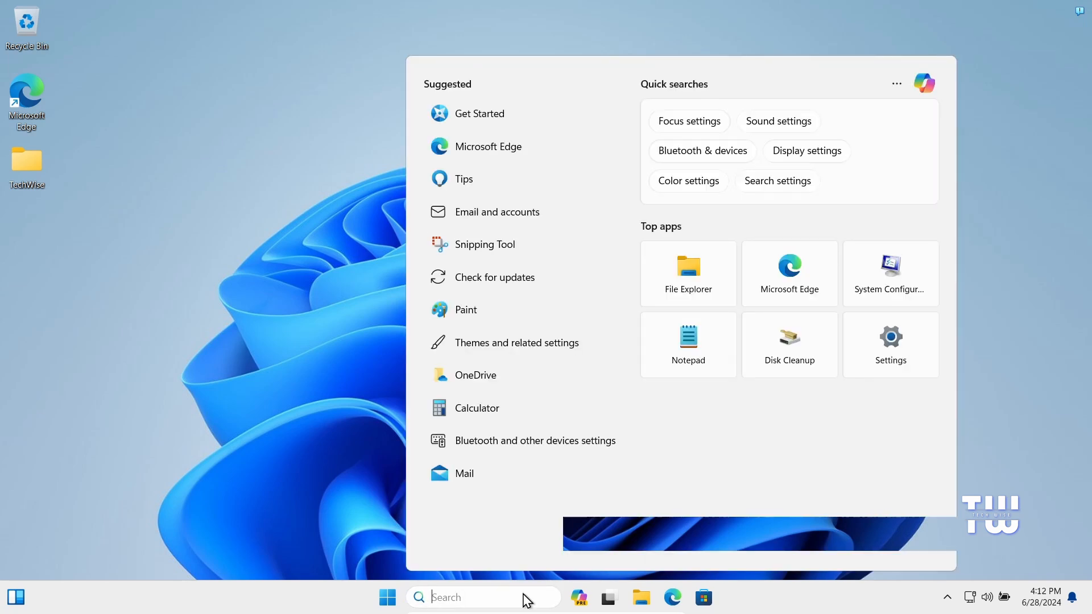
text(run)
text(temp)
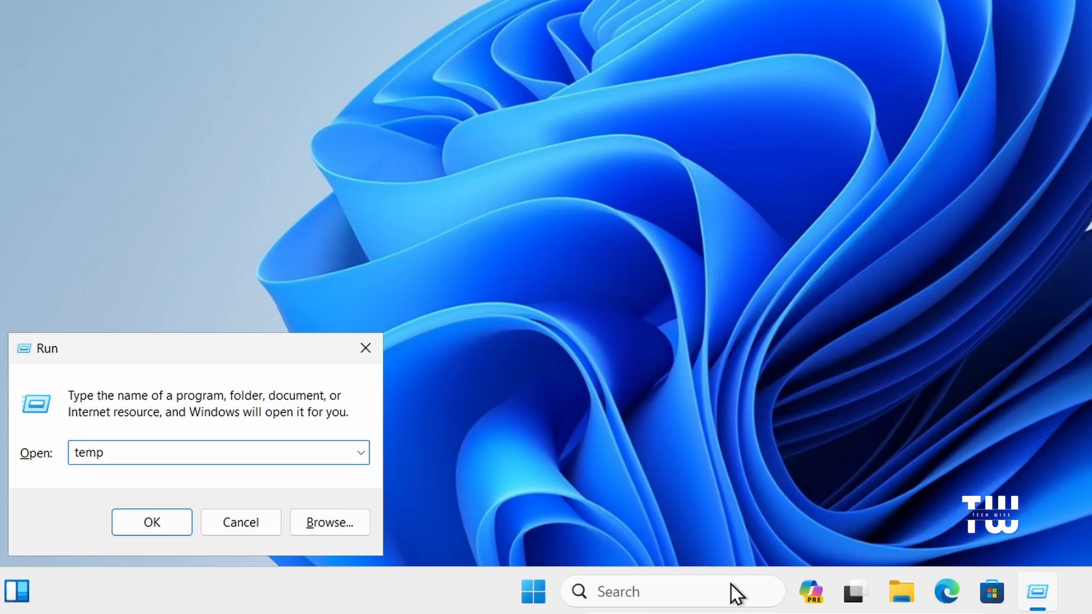
click(152, 522)
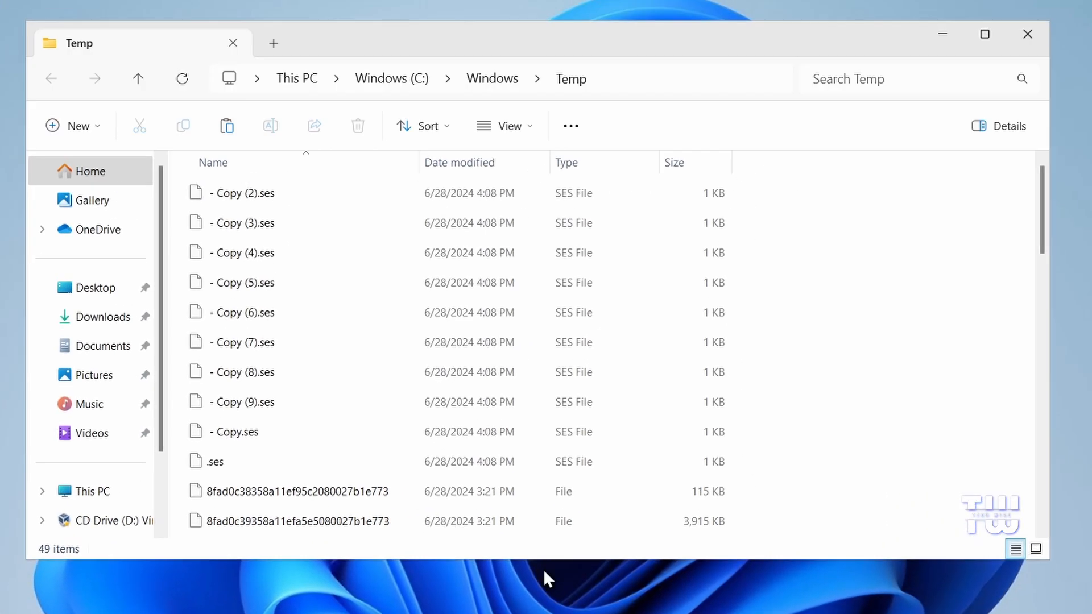
mouse_move(346, 288)
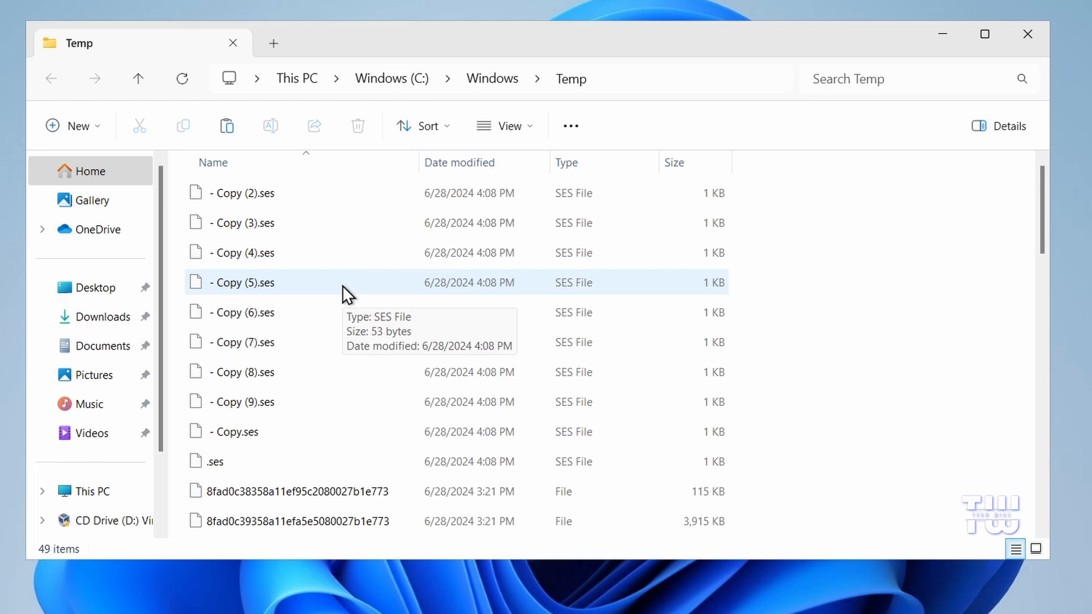
Select all 49 items in the Windows Temp folder, delete them, and skip the file in use
click(243, 194)
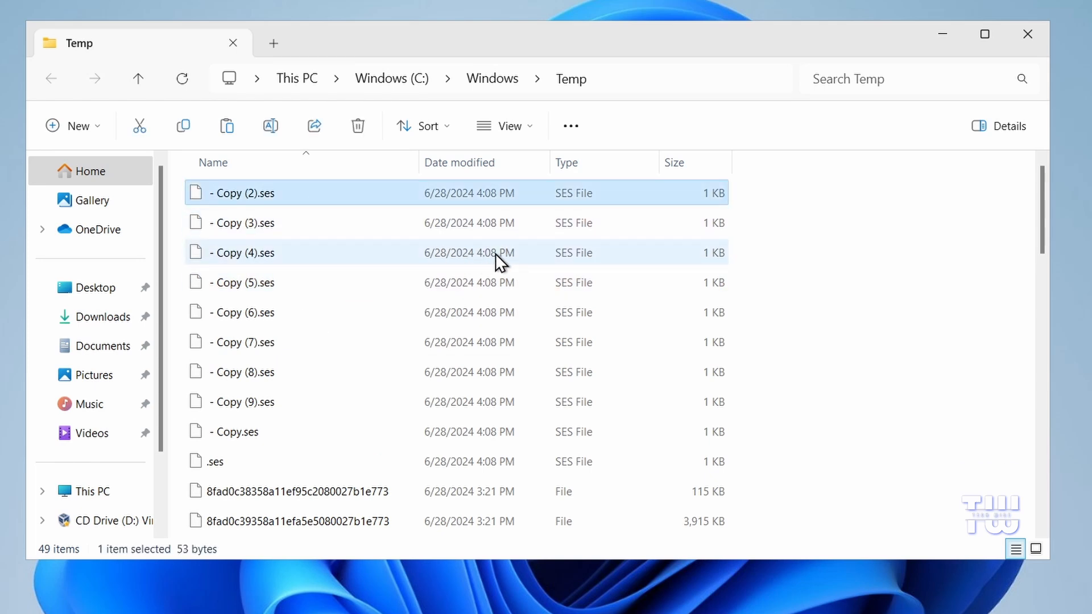
key(ctrl+a)
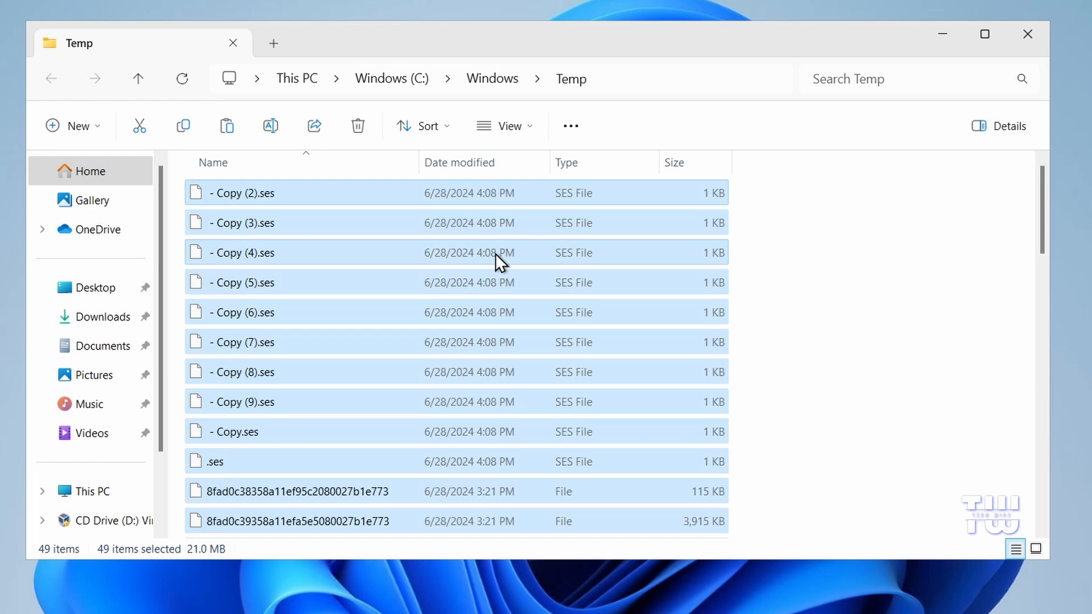
click(357, 127)
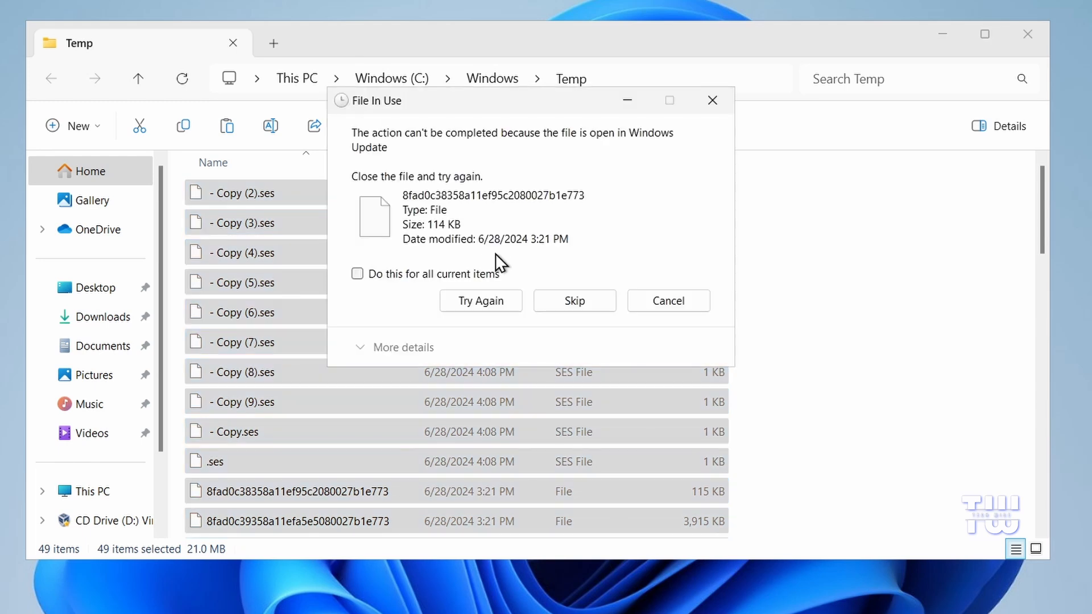
click(573, 301)
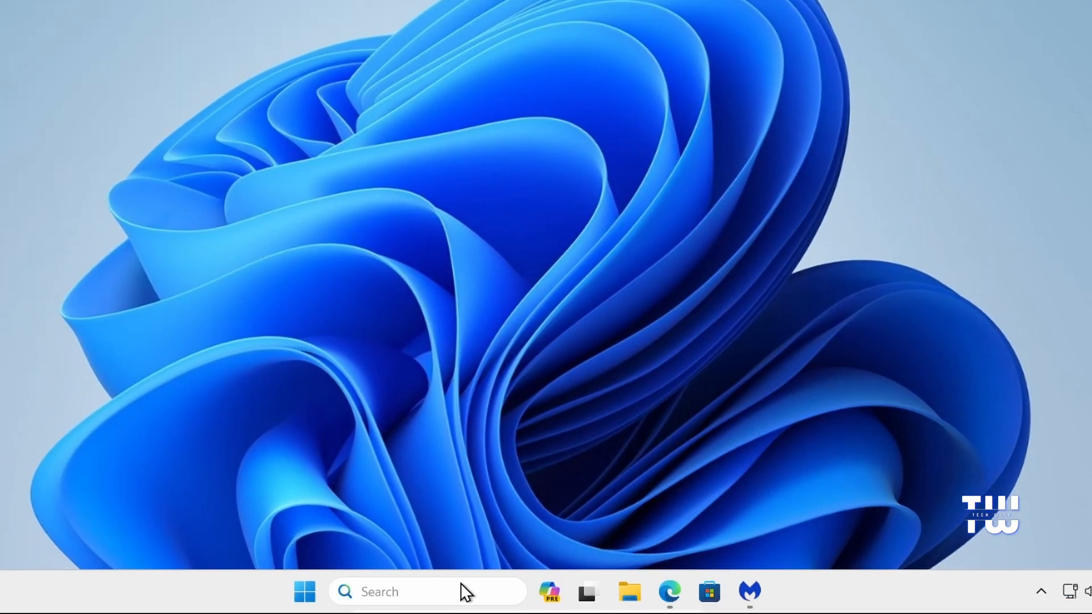
Use Run with '%temp%' to open the user's local Temp folder
text(run)
text(%)
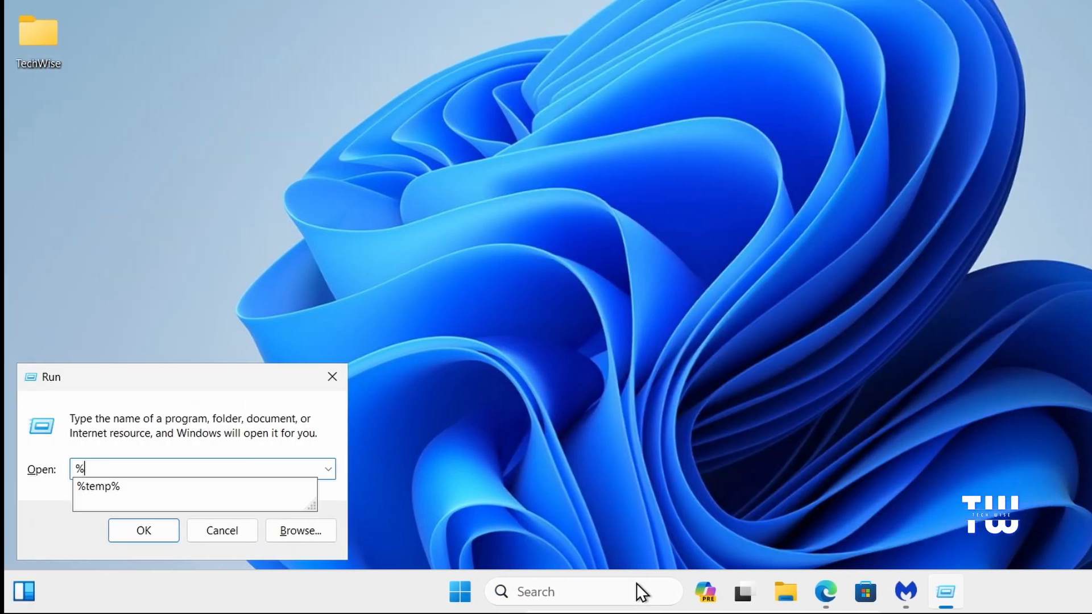
text(temp)
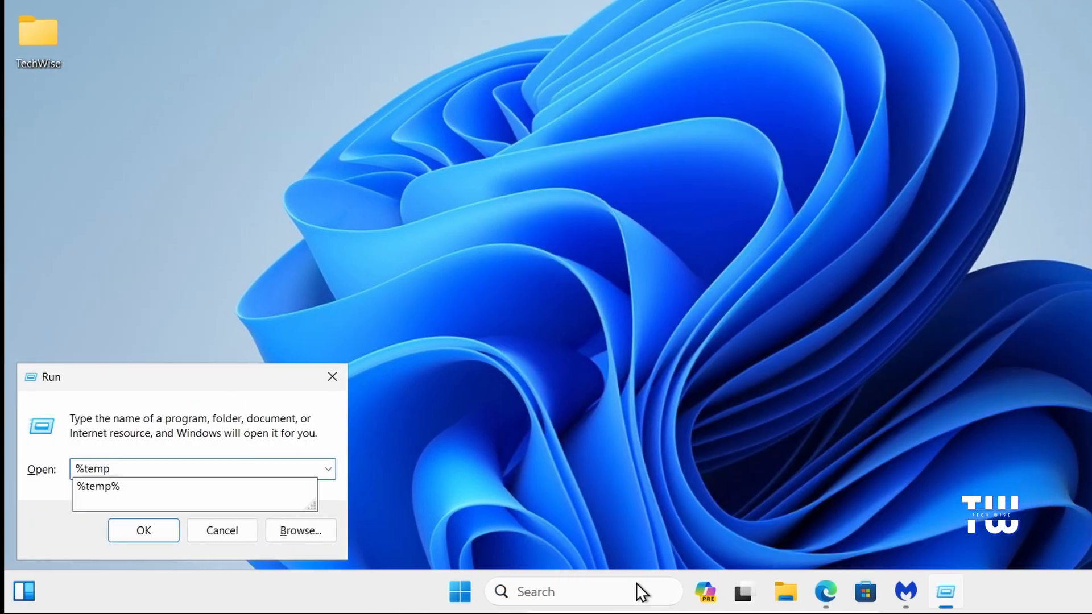
click(144, 531)
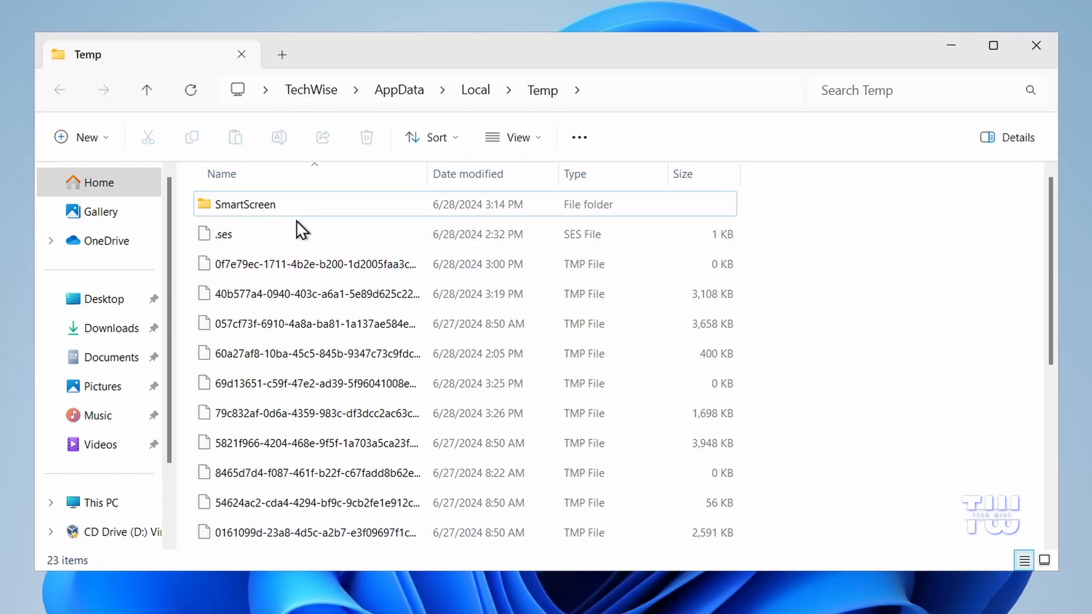
Select all 23 items, delete them, and skip every in-use file, leaving 7
key(ctrl+a)
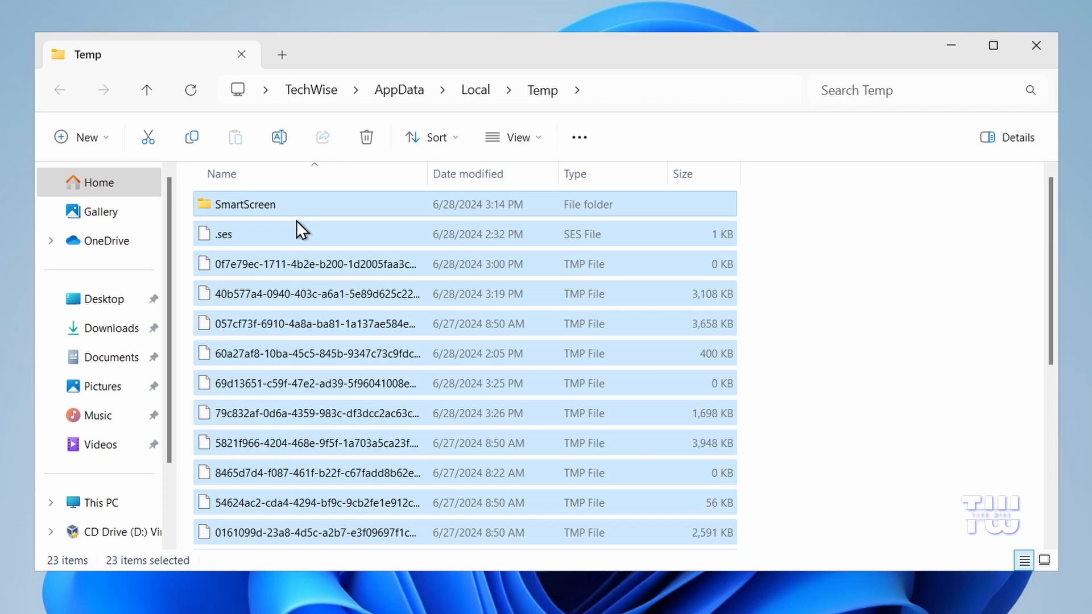
click(366, 136)
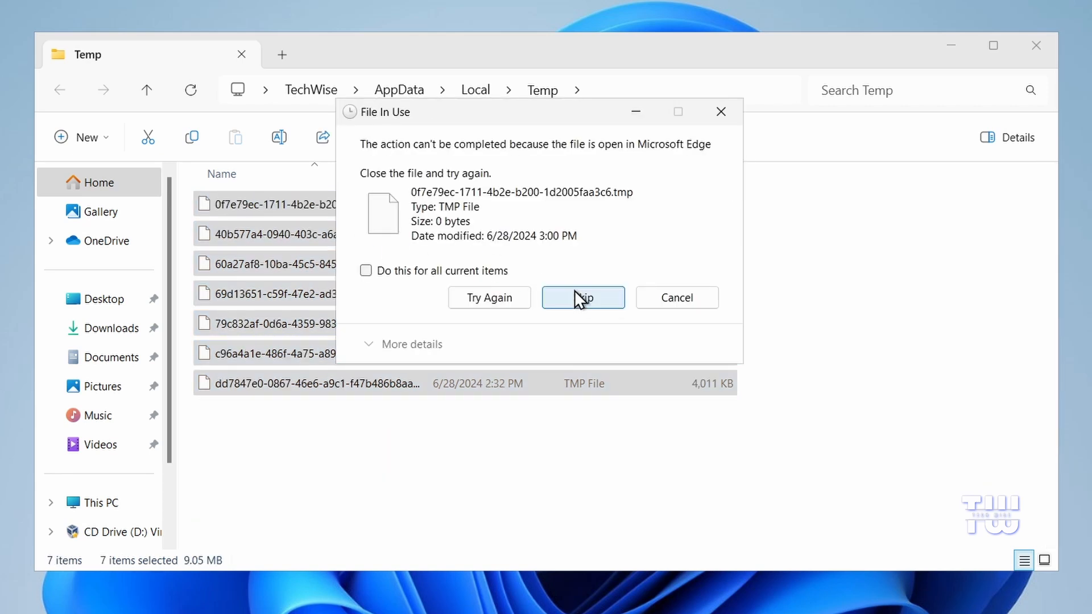
click(366, 270)
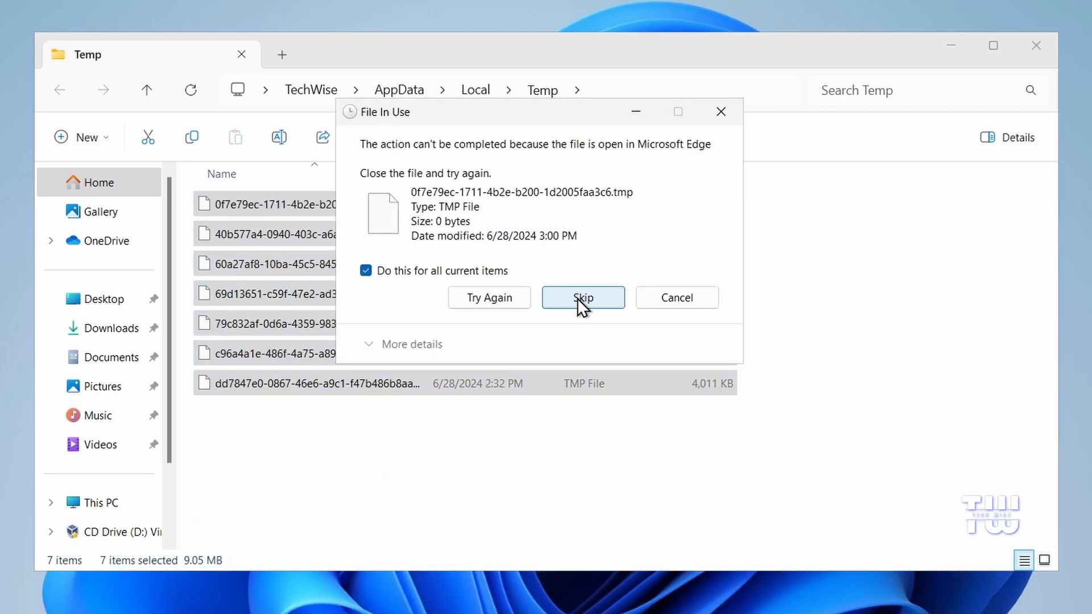
click(582, 297)
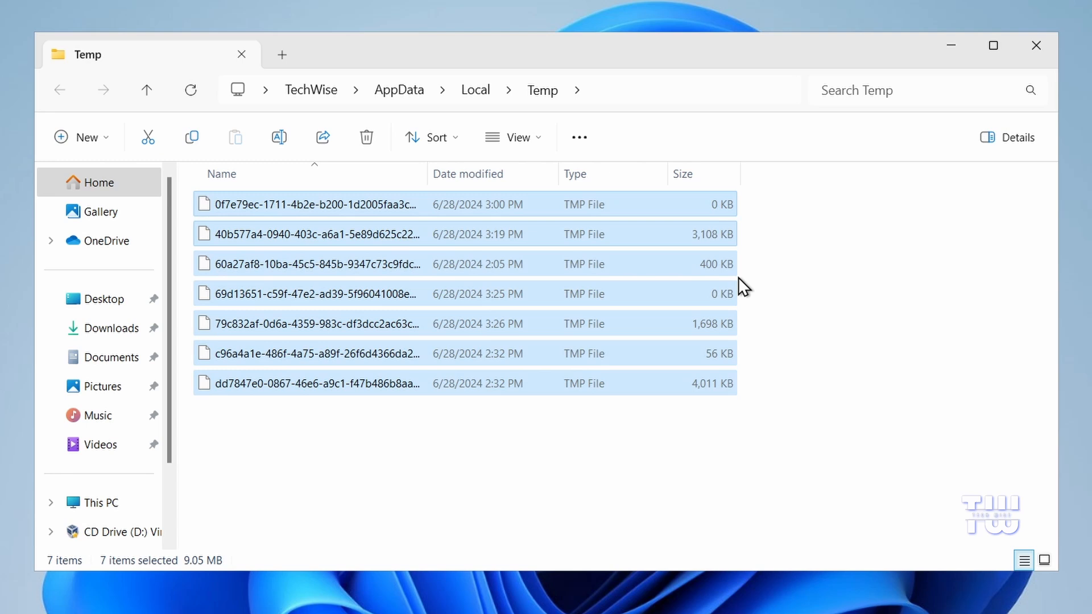
mouse_move(1038, 46)
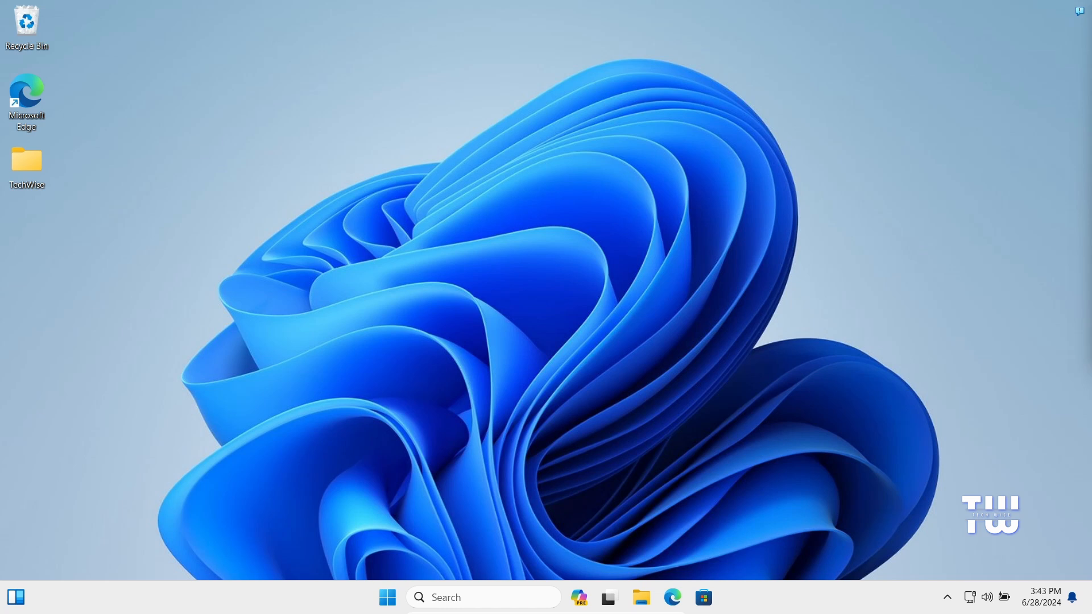
mouse_move(532, 466)
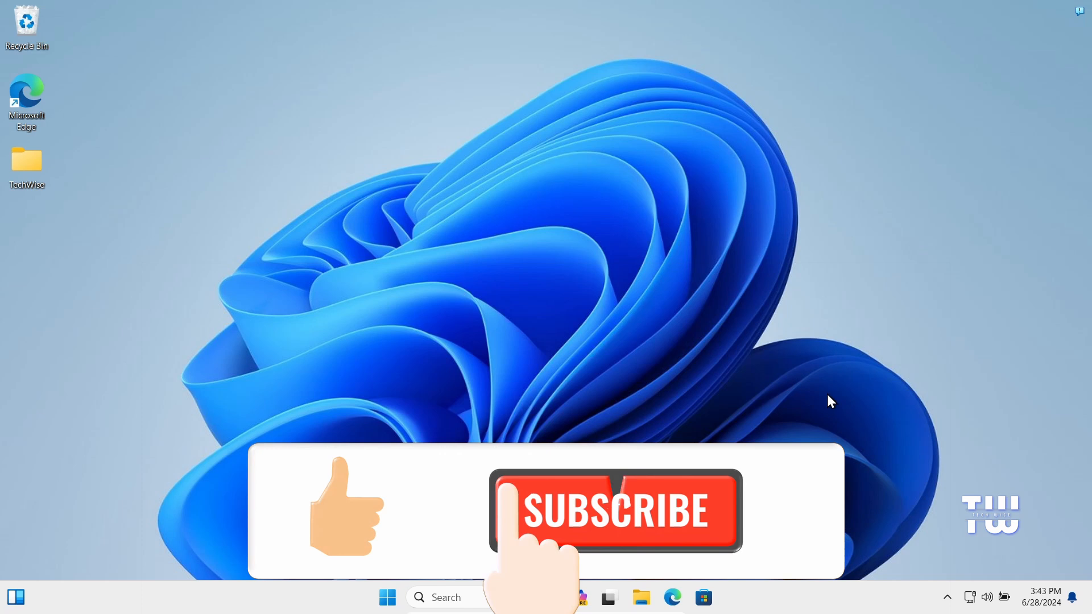
click(615, 509)
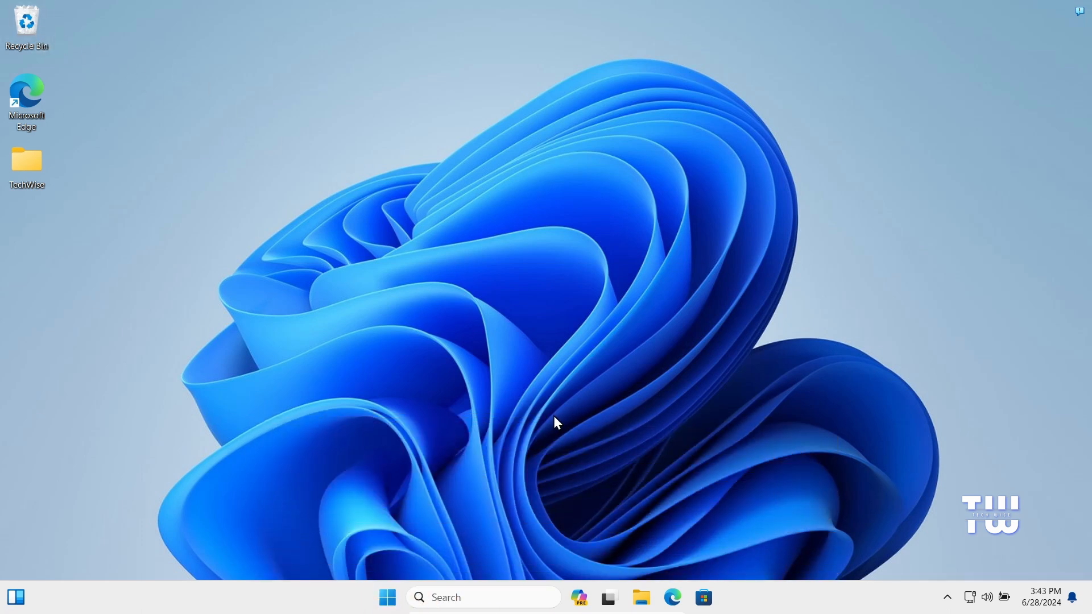
mouse_move(620, 397)
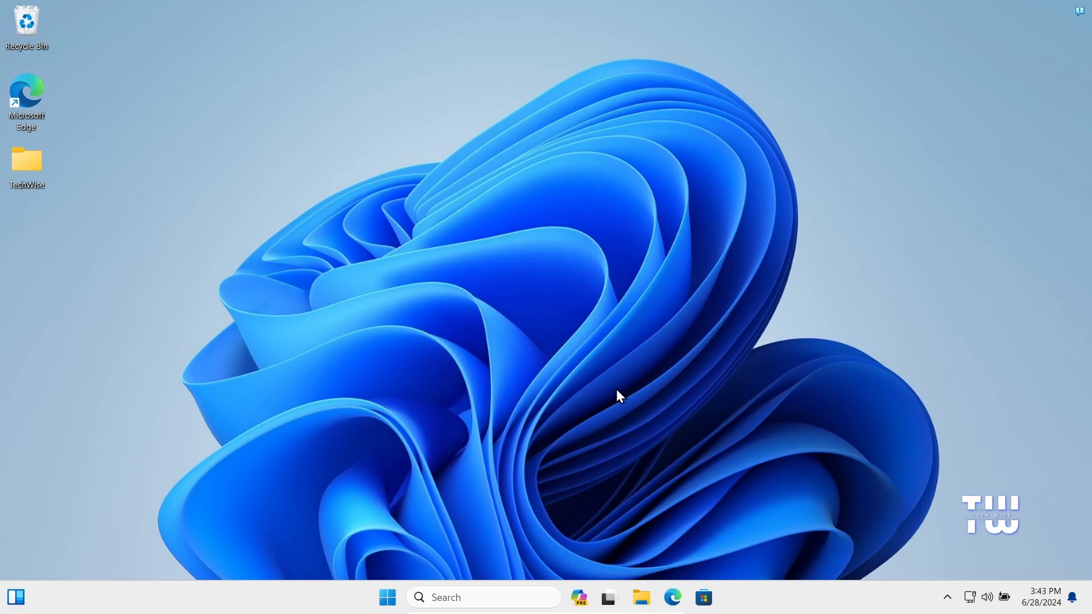